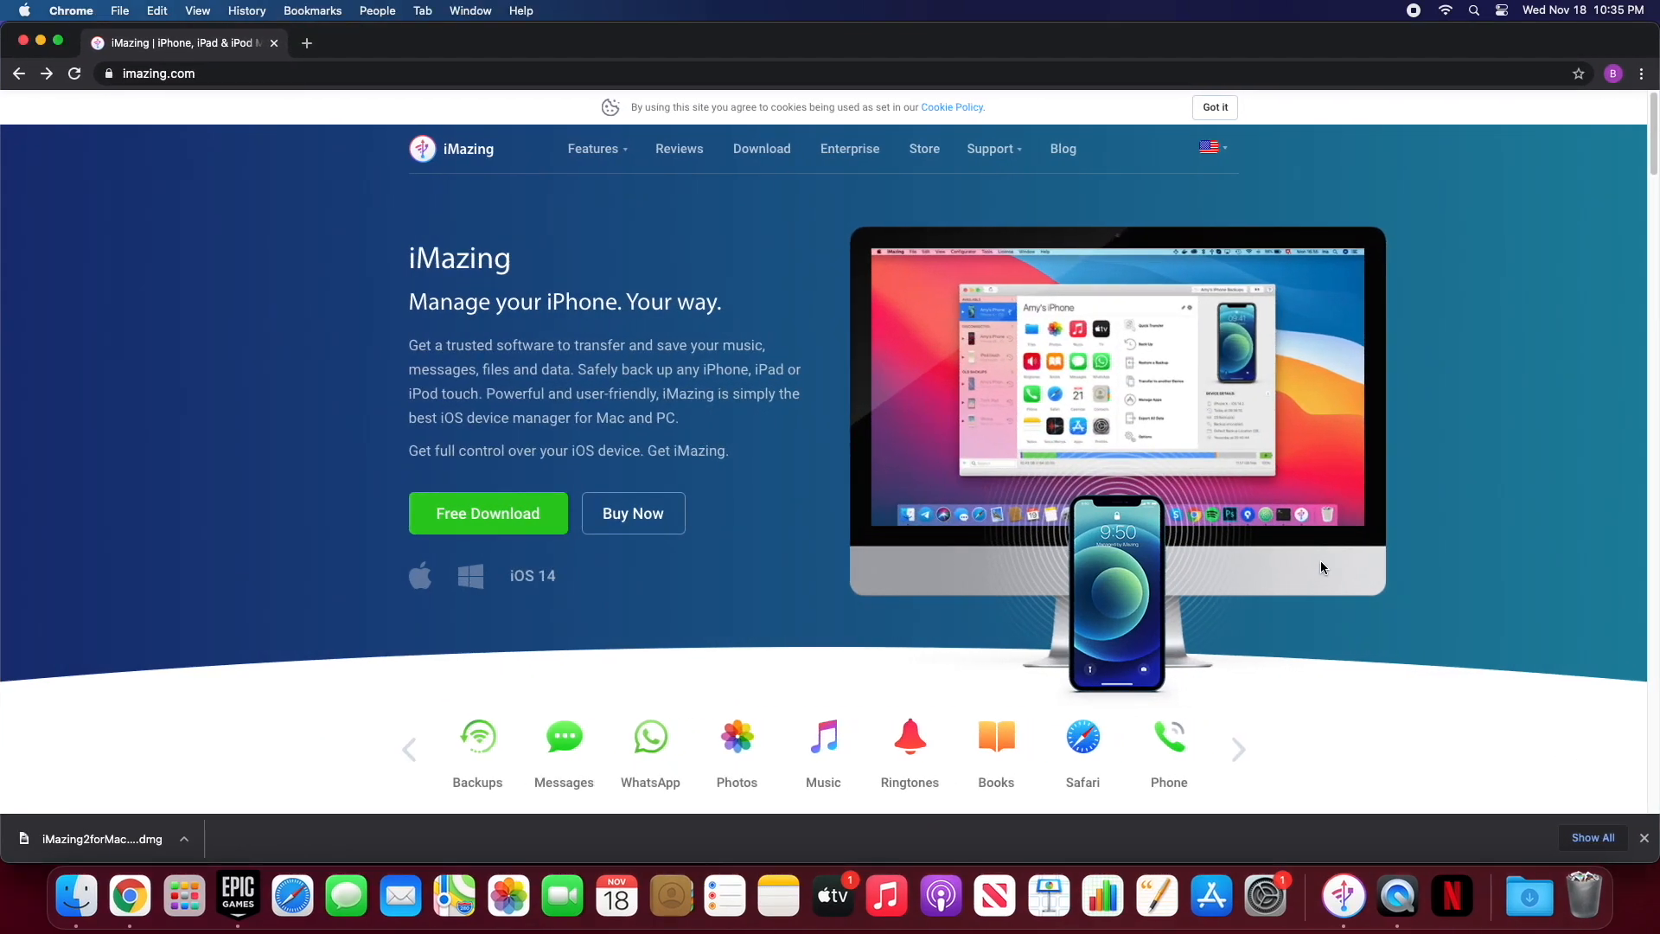
mouse_move(1322, 561)
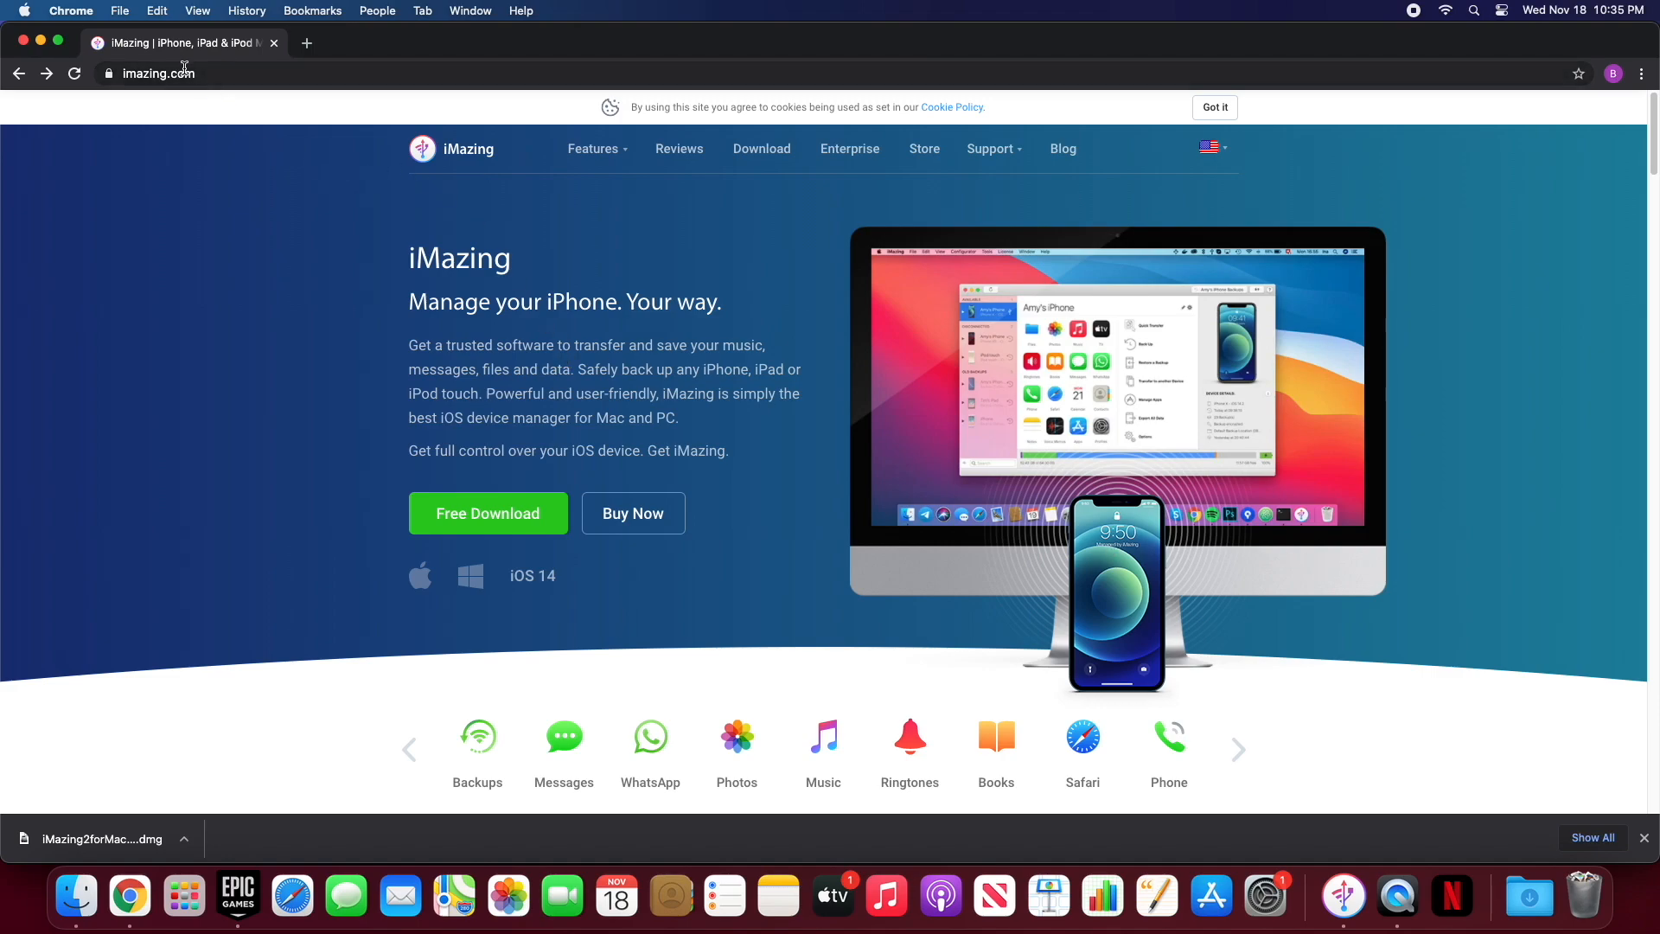
Step: Select part of the iMazing website address in Chrome's address bar
left_click(159, 73)
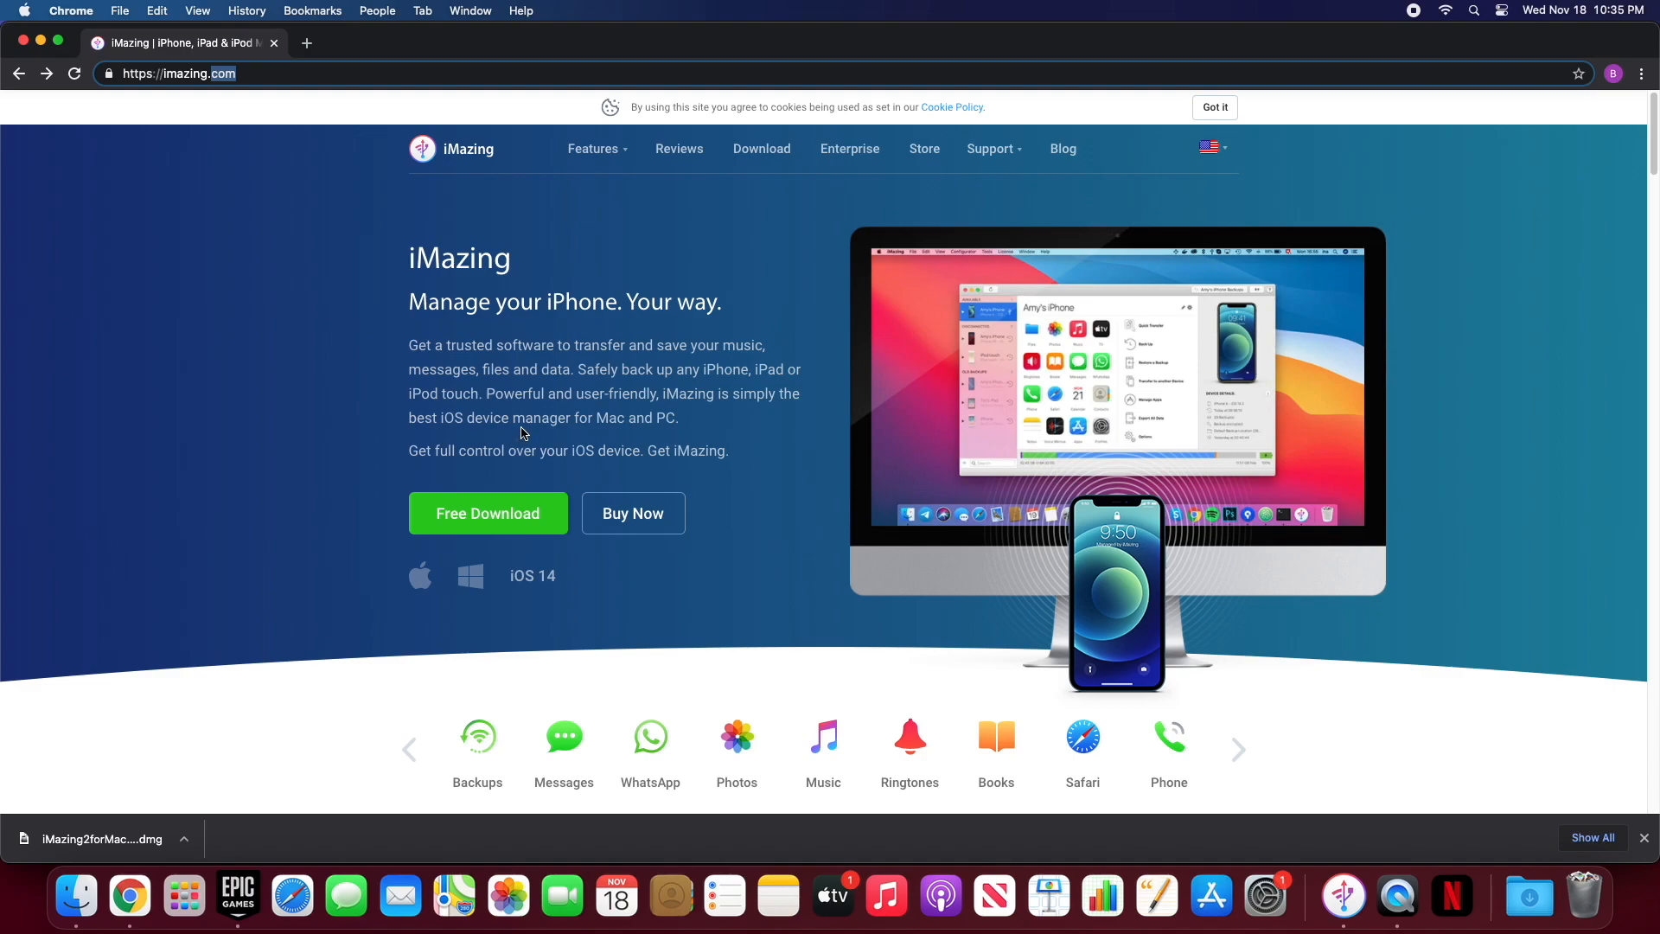
double_click(199, 72)
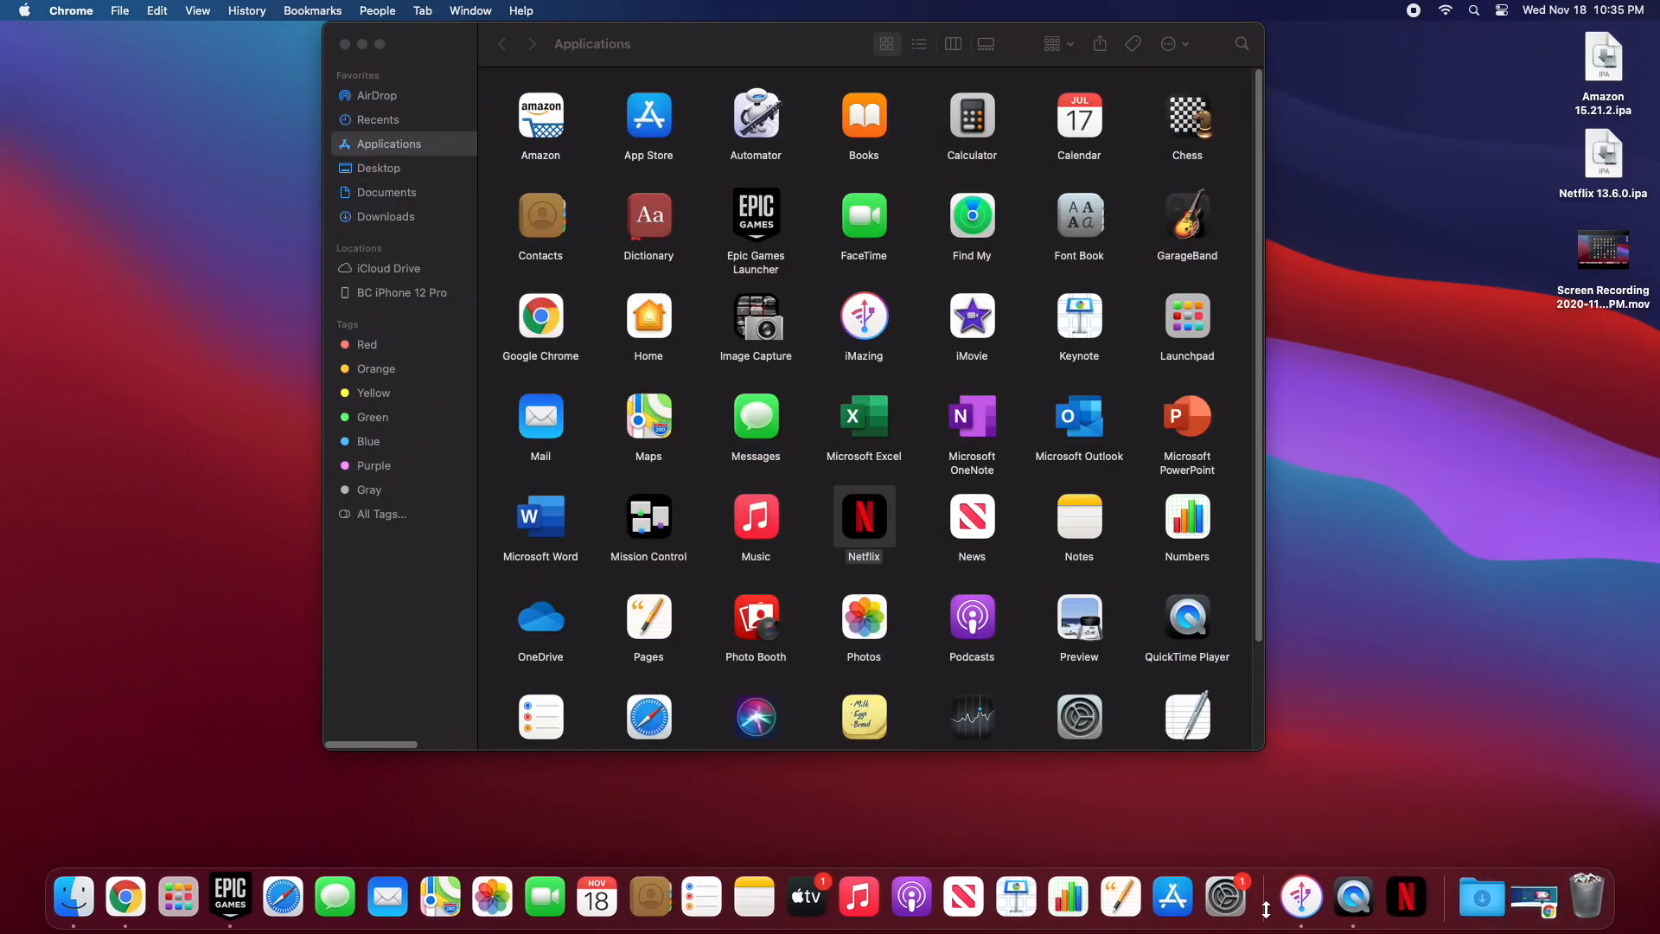
Step: Switch to iMazing and list the 170 apps installed on BC iPhone 12 Pro
left_click(1300, 896)
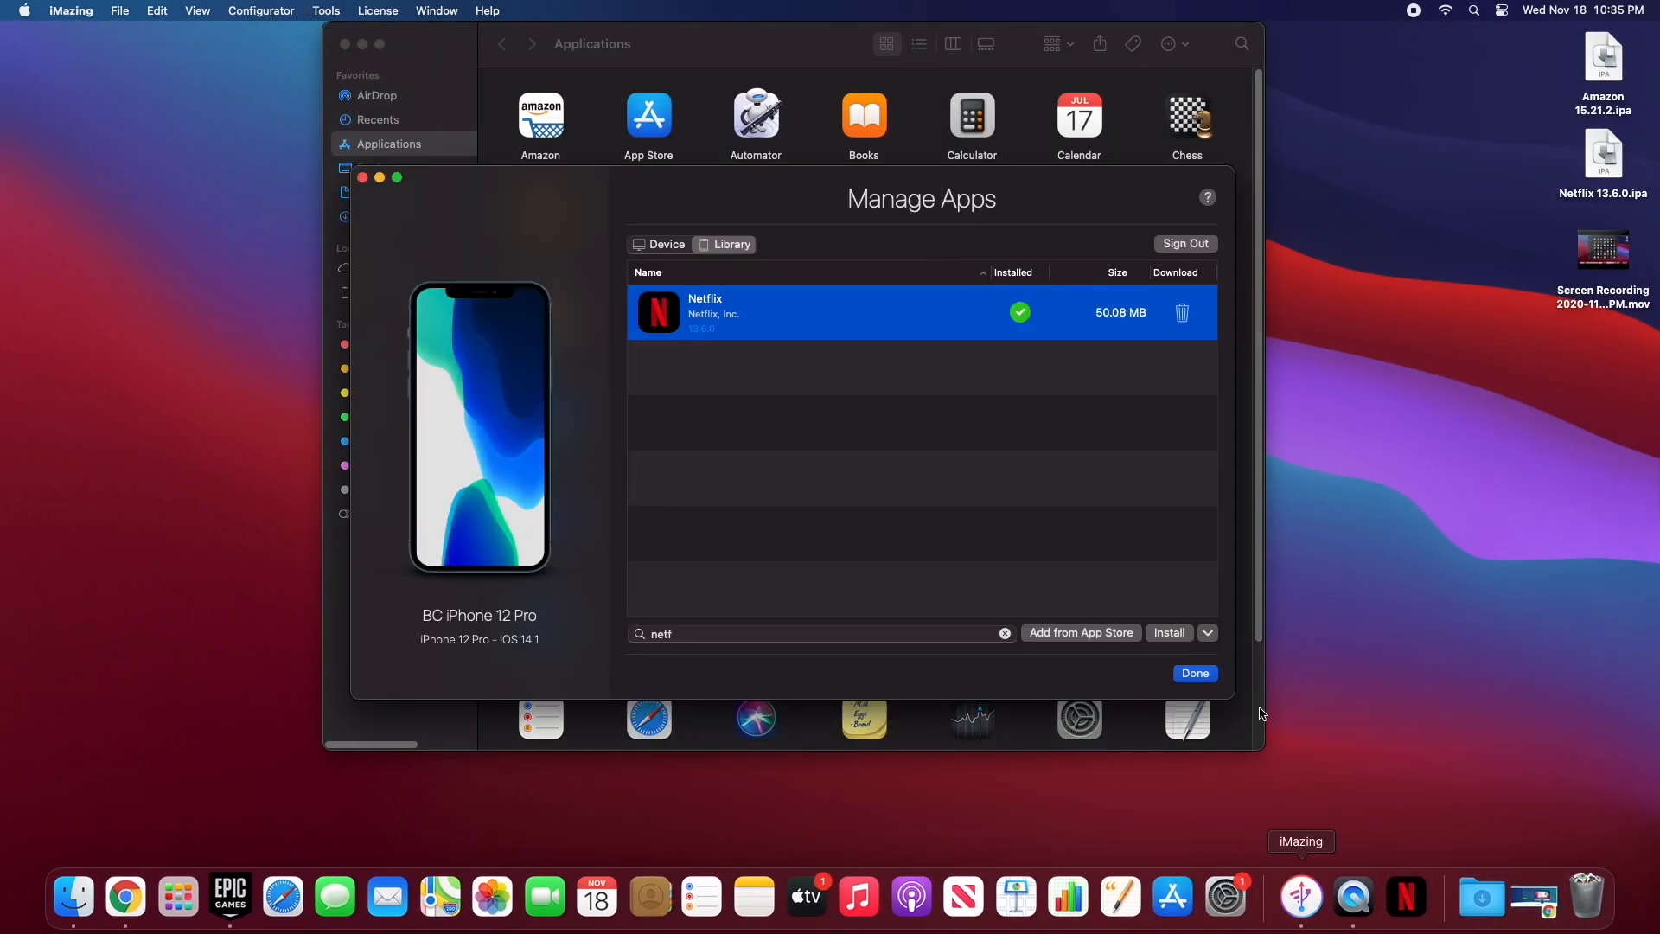
mouse_move(492, 219)
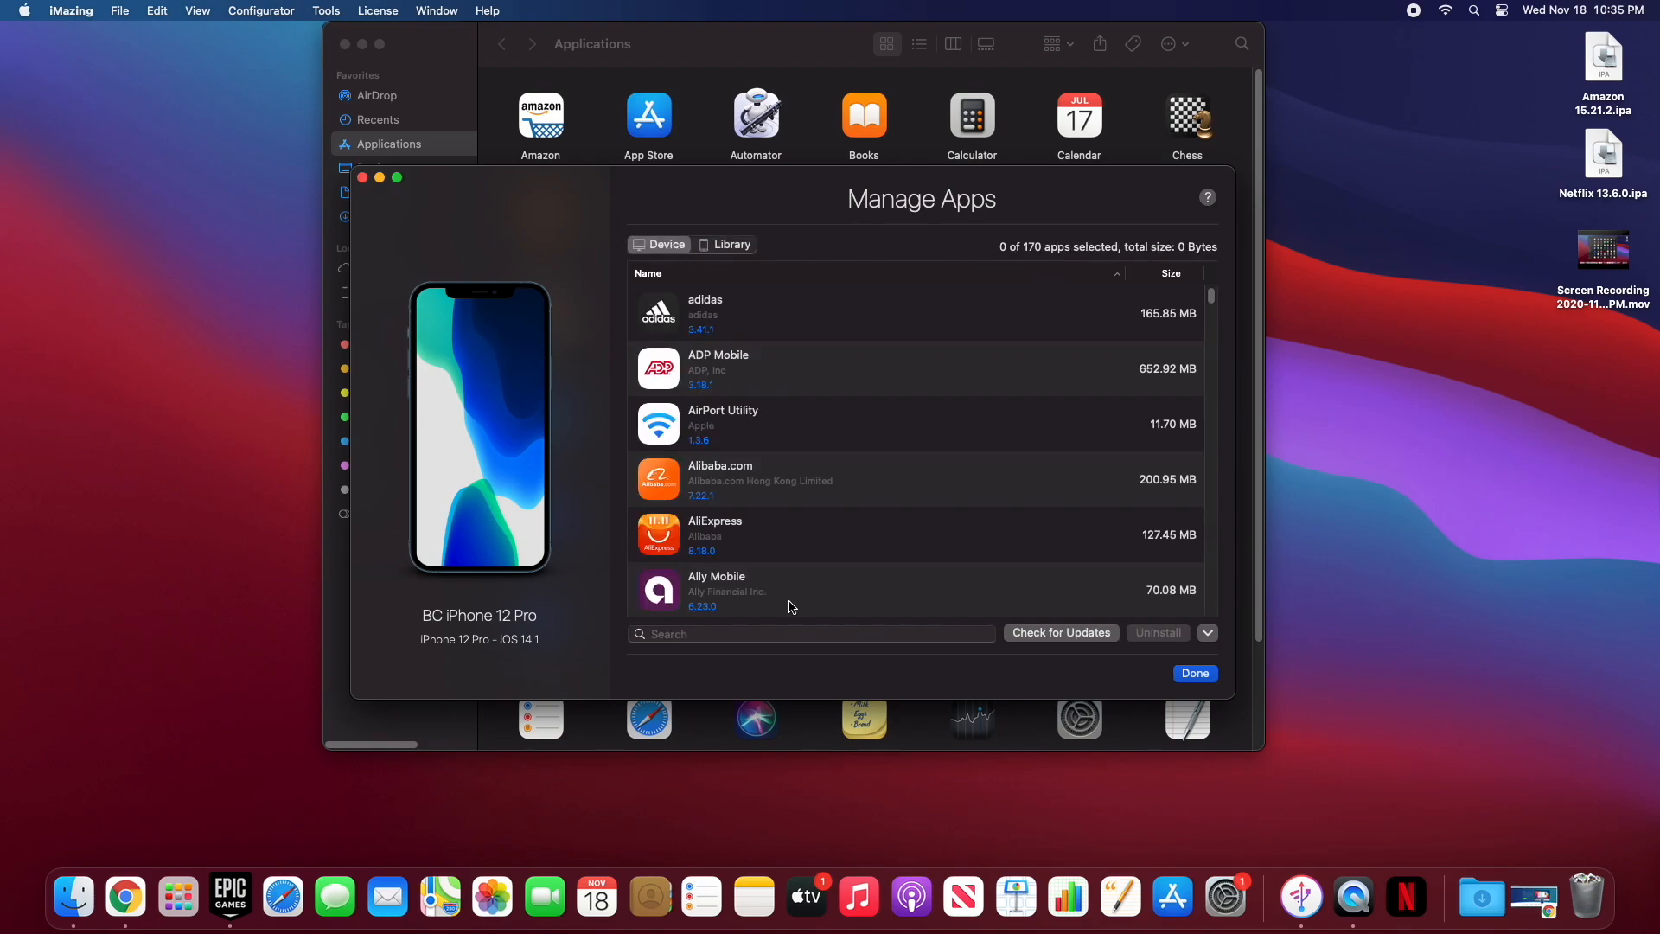
left_click(1194, 673)
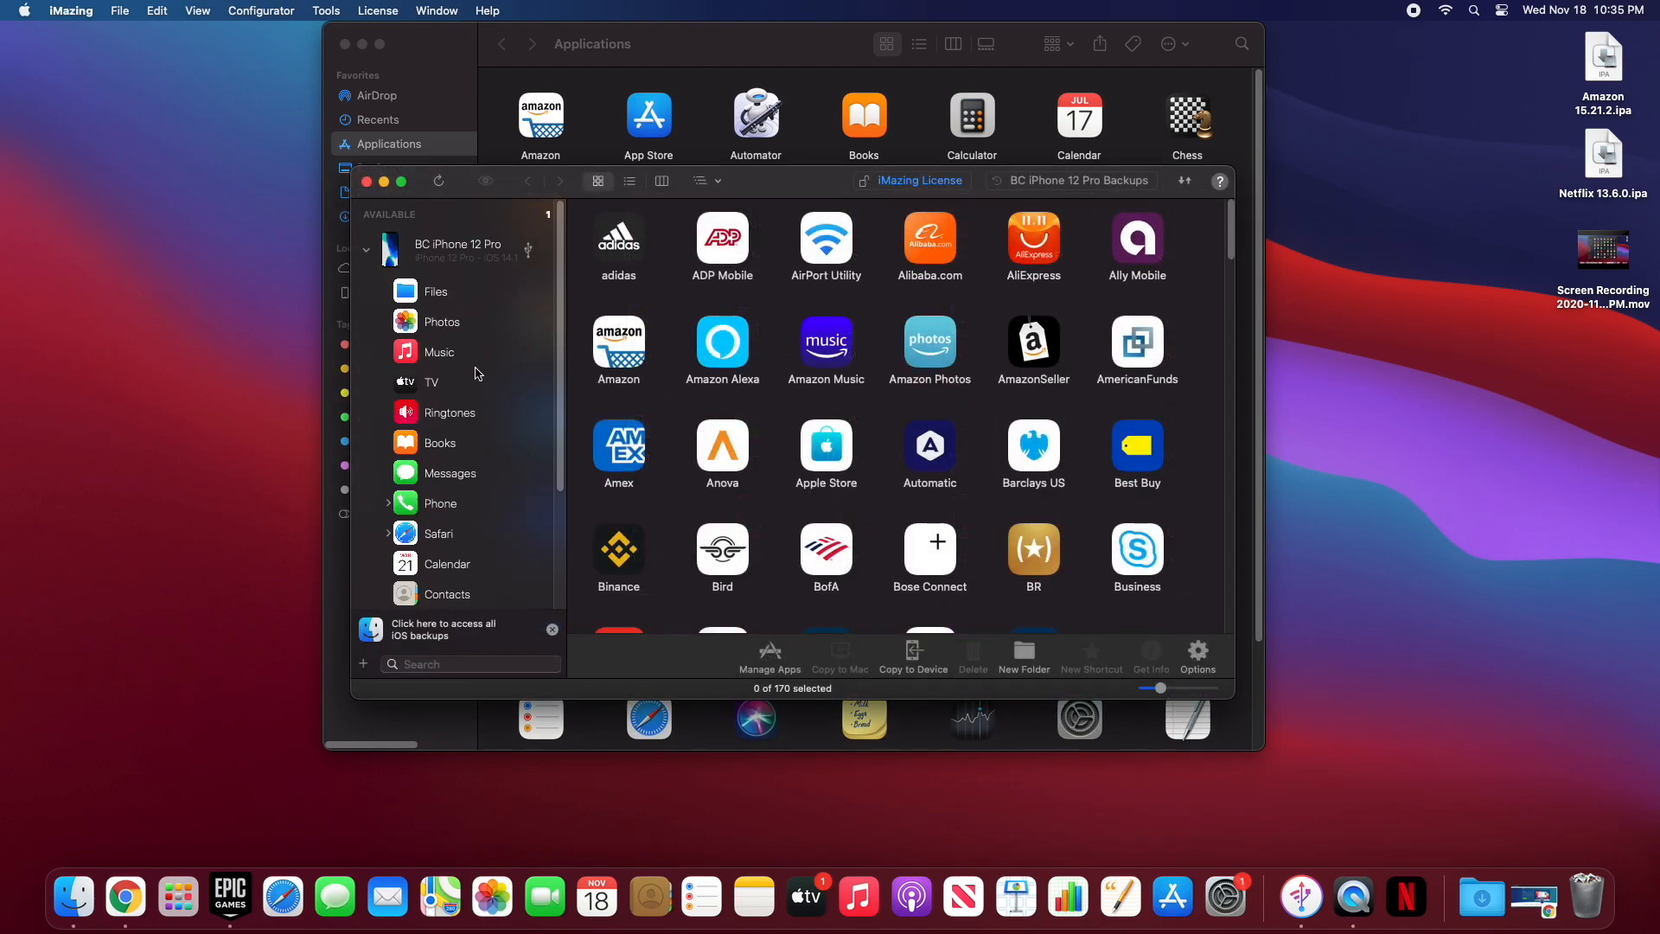
left_click(457, 250)
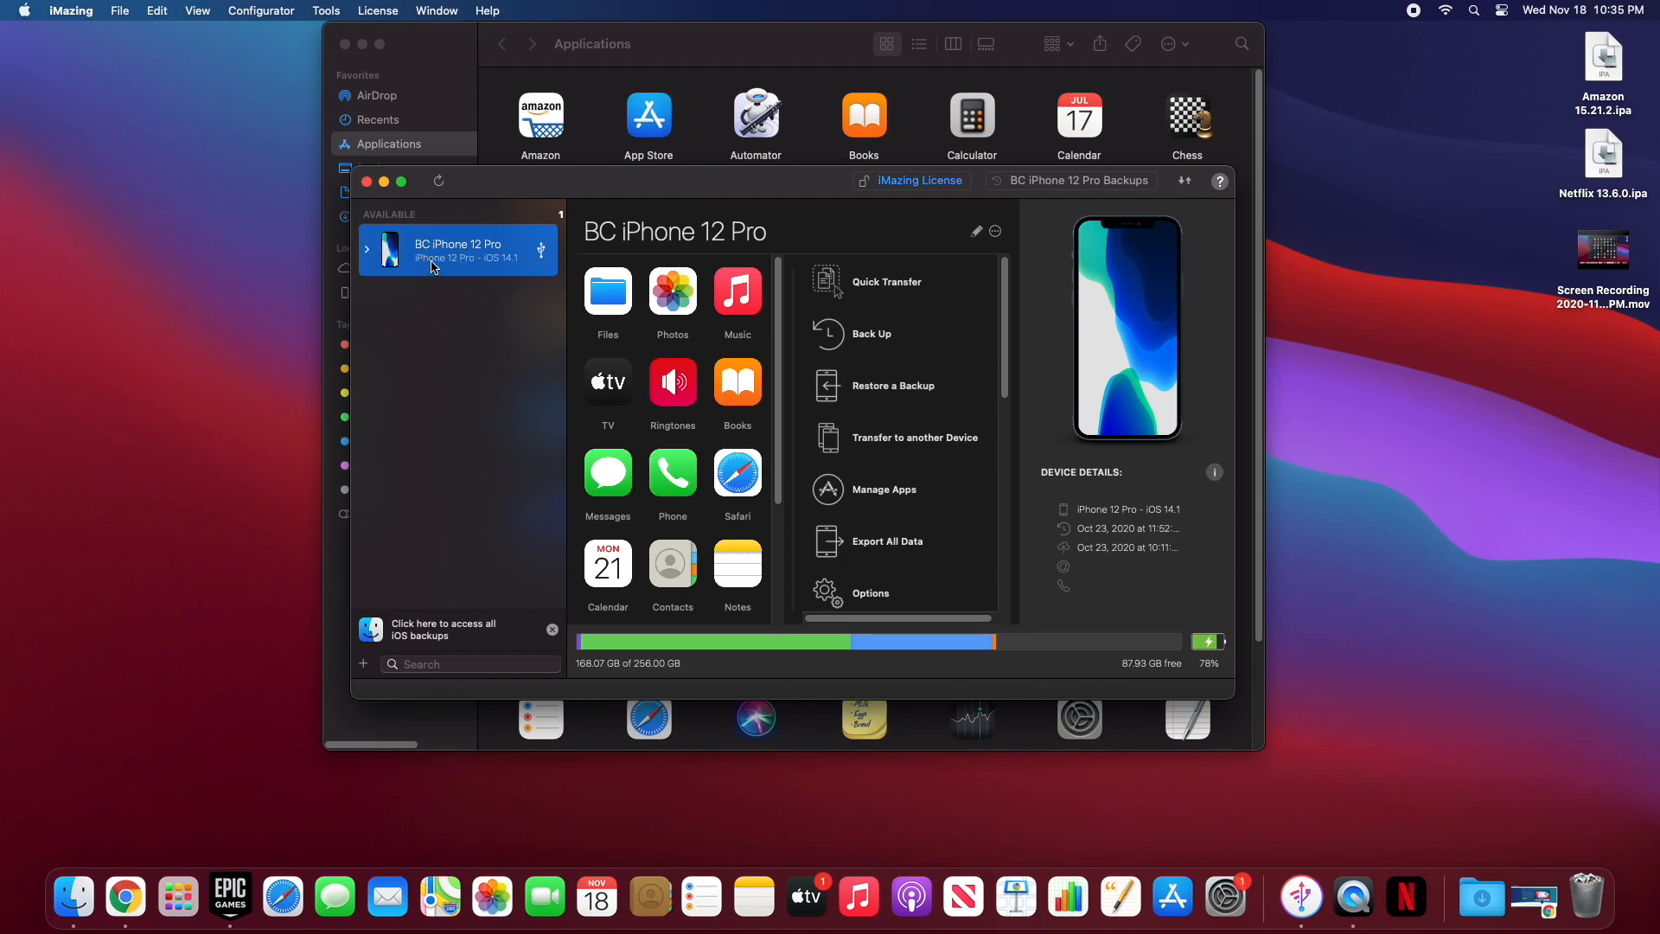
left_click(367, 248)
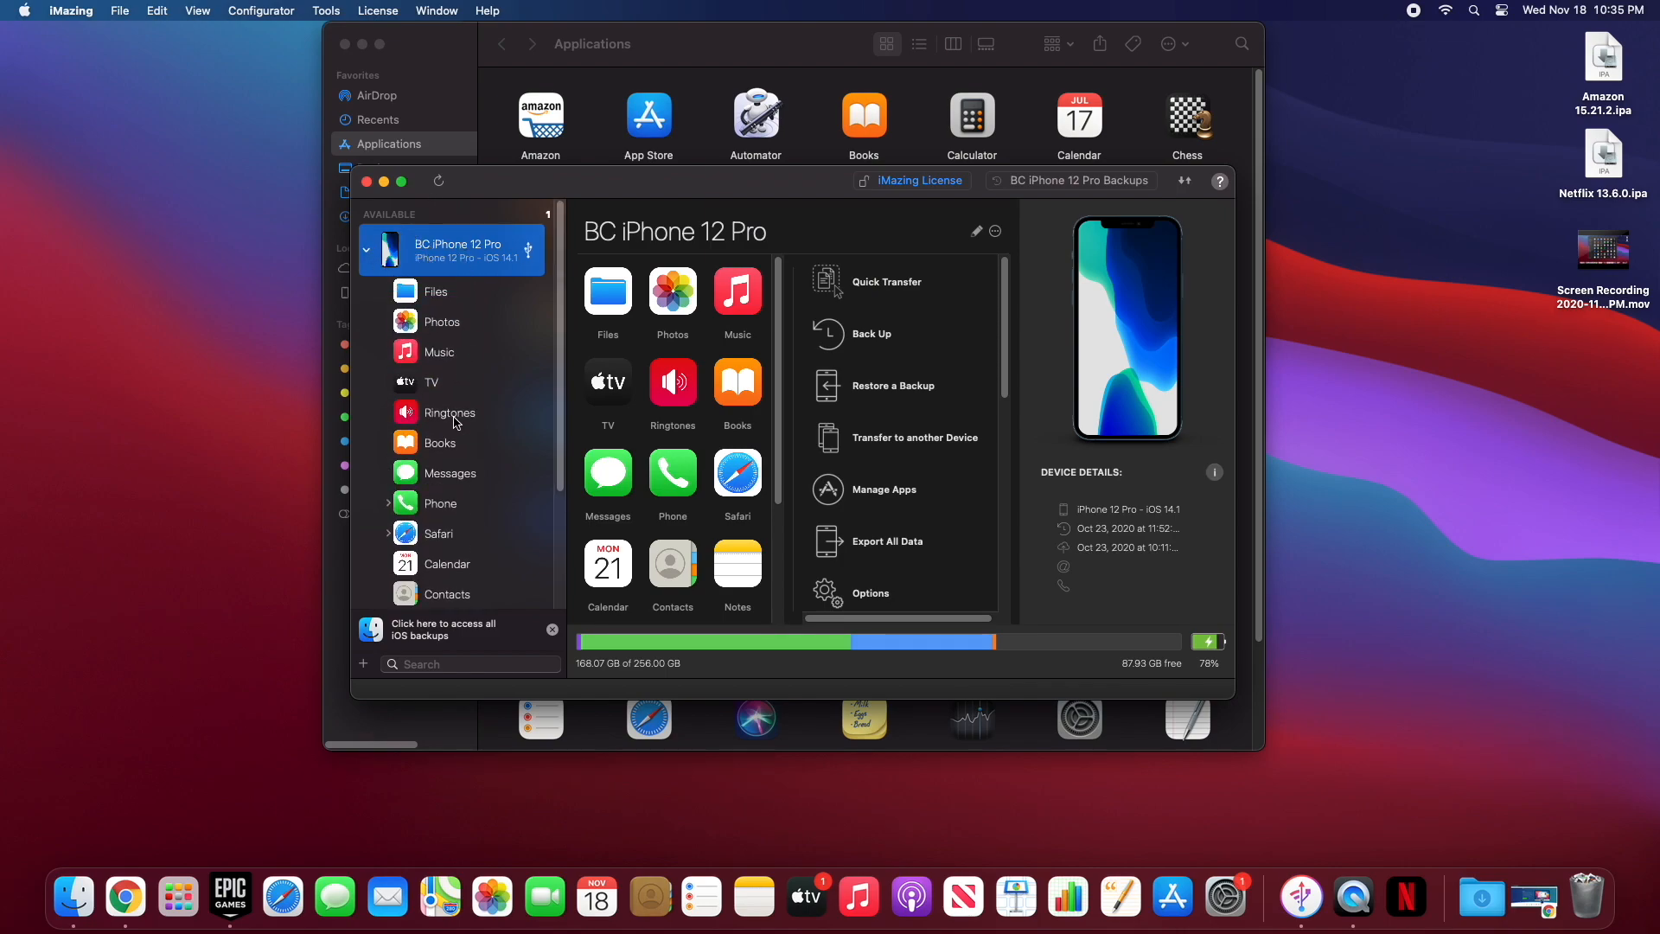
left_click(436, 525)
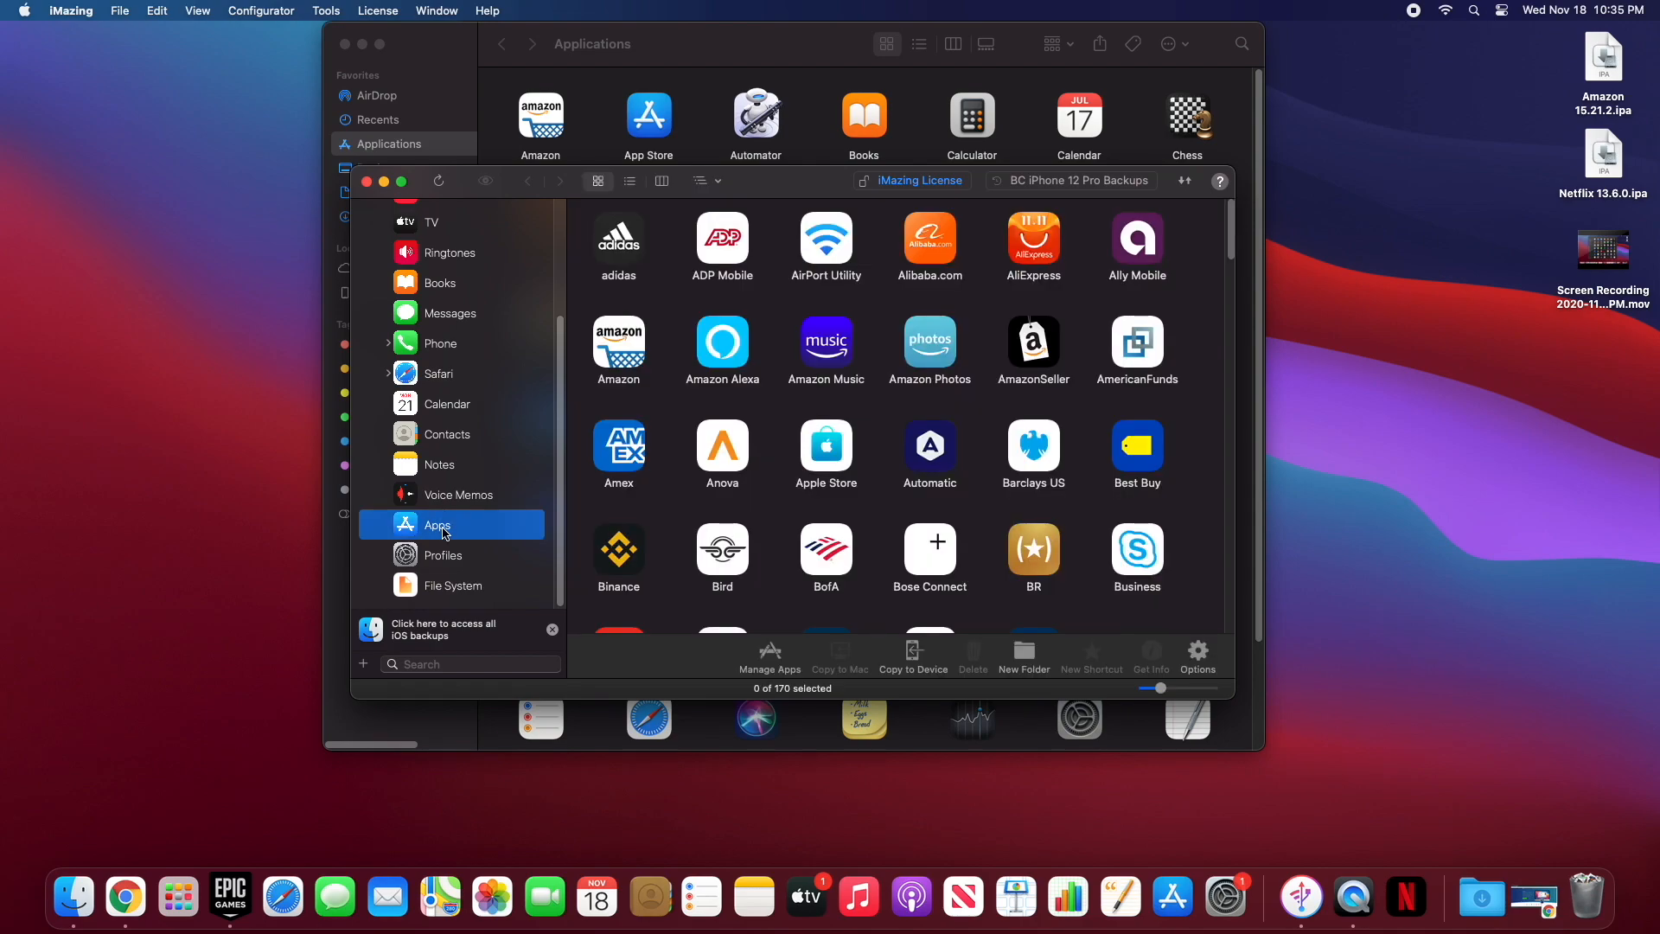
mouse_move(776, 663)
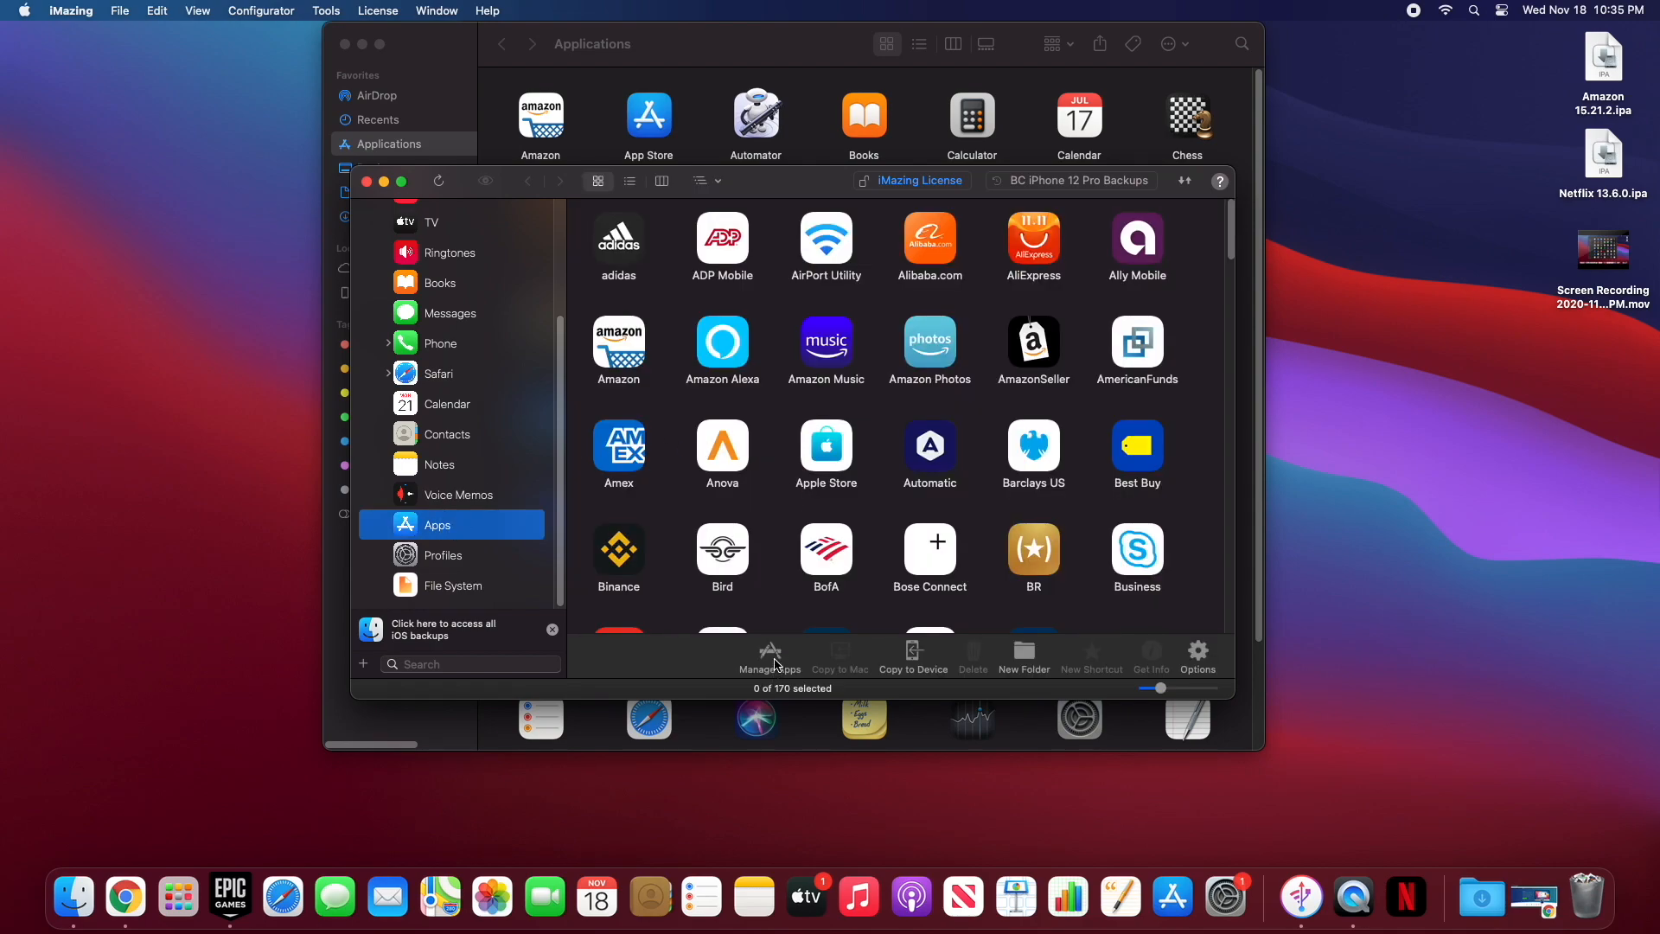
left_click(769, 656)
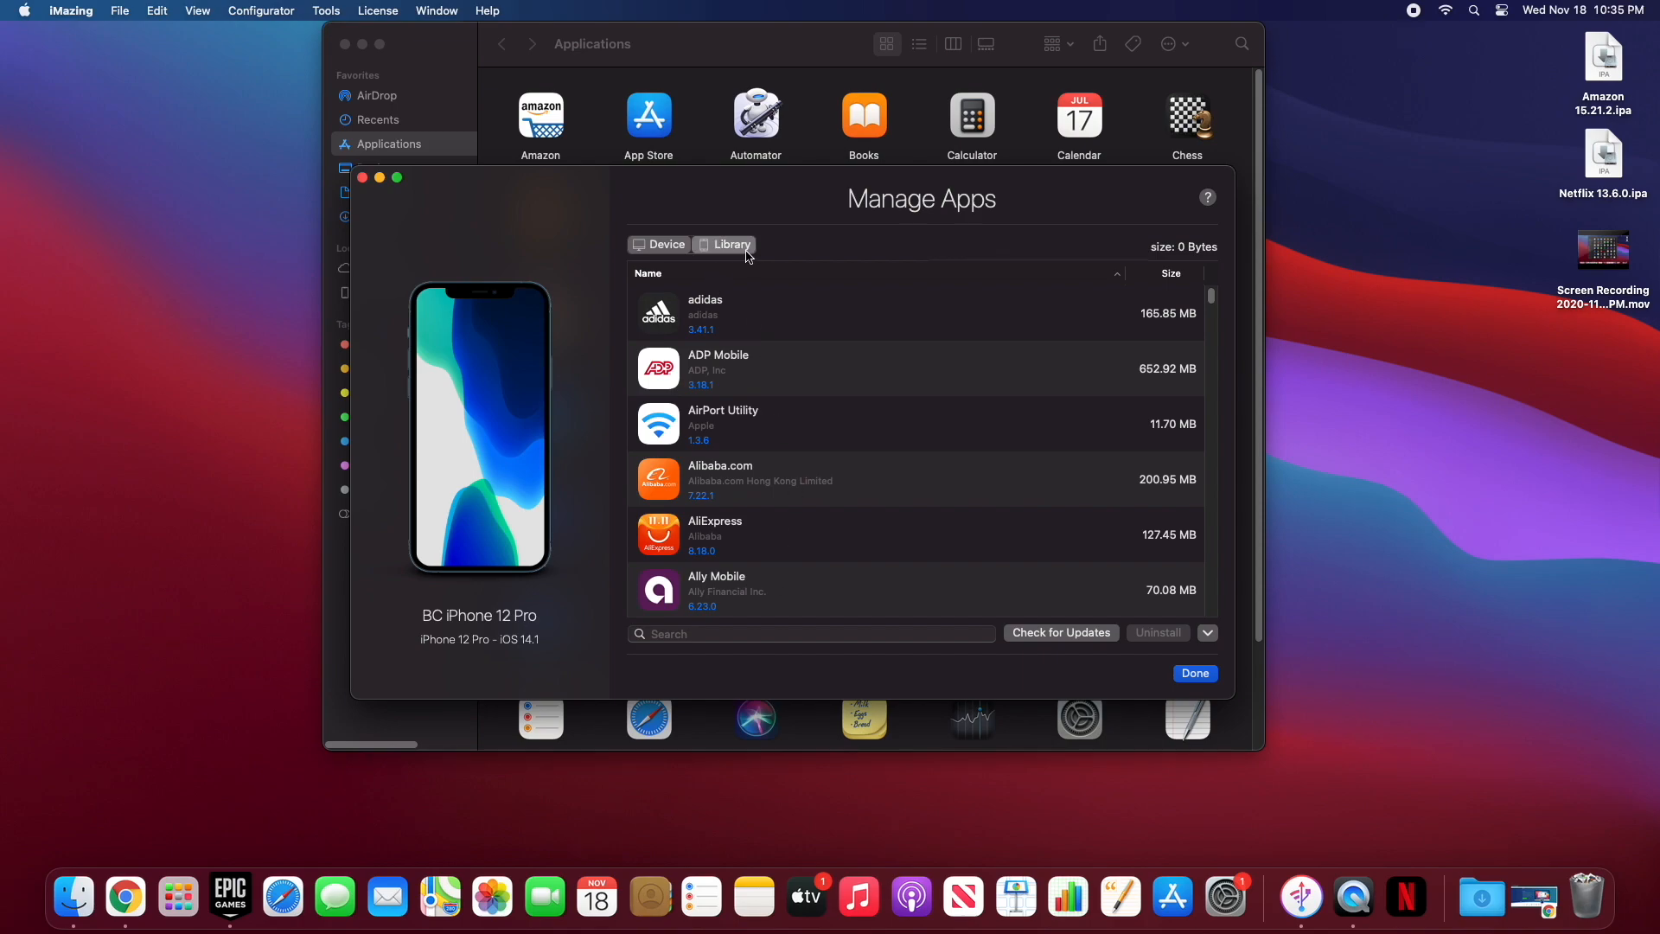
Step: Download Target 2020.20.0 from the purchased-apps Library into iMazing
left_click(730, 245)
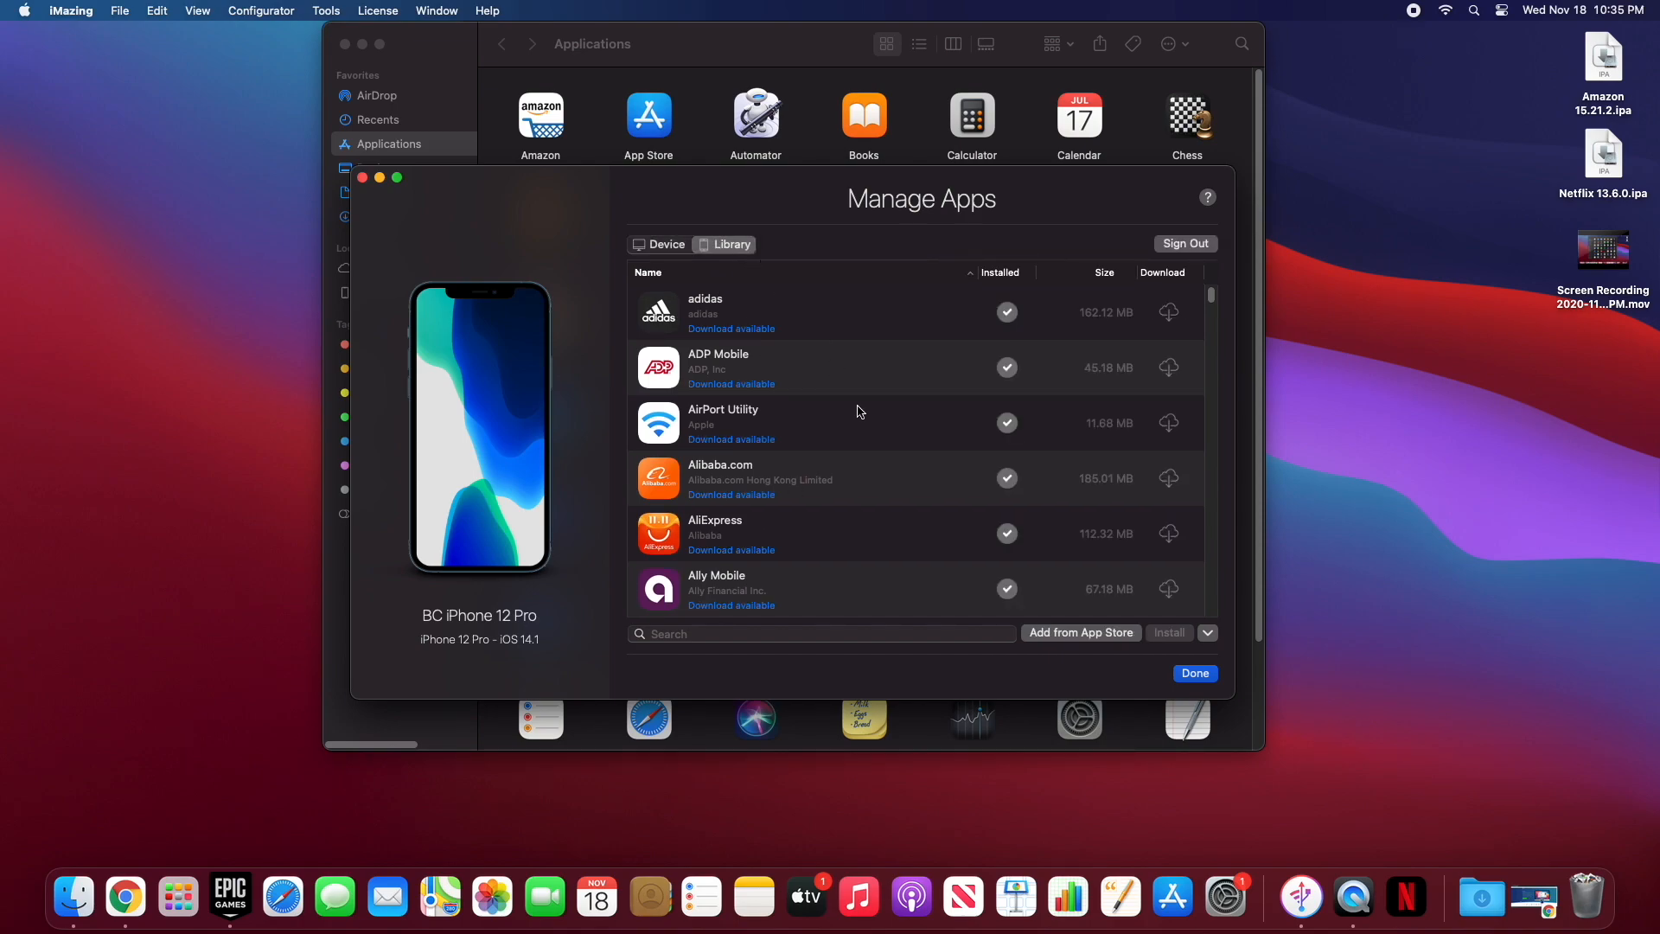
scroll("down", 3)
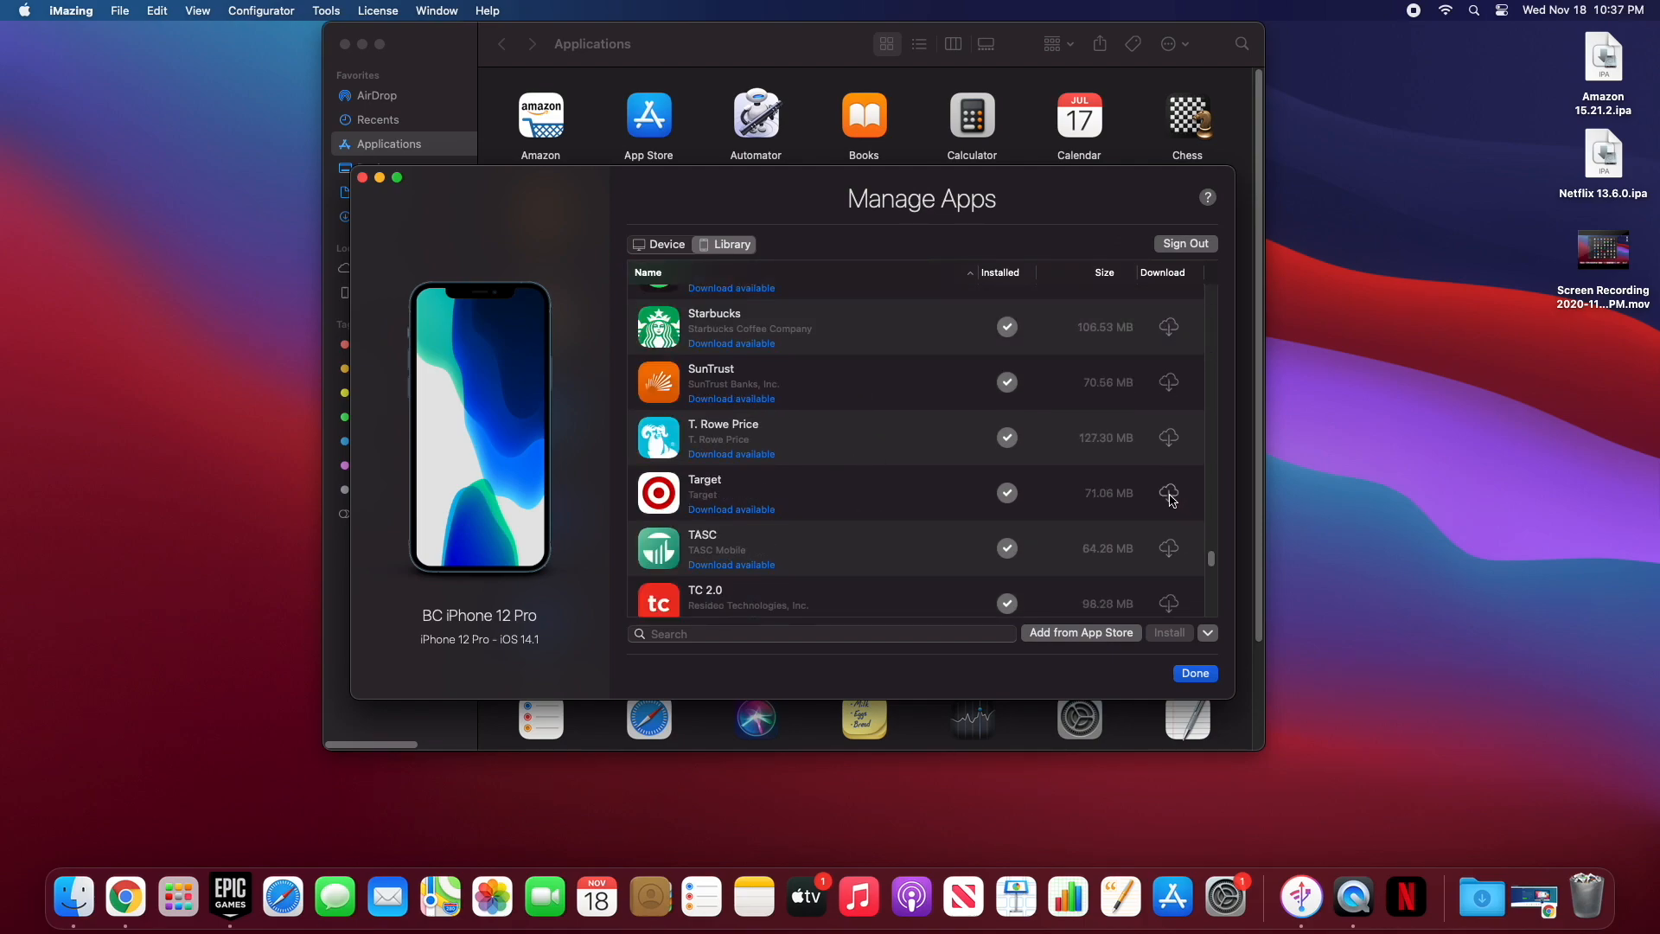
left_click(1169, 493)
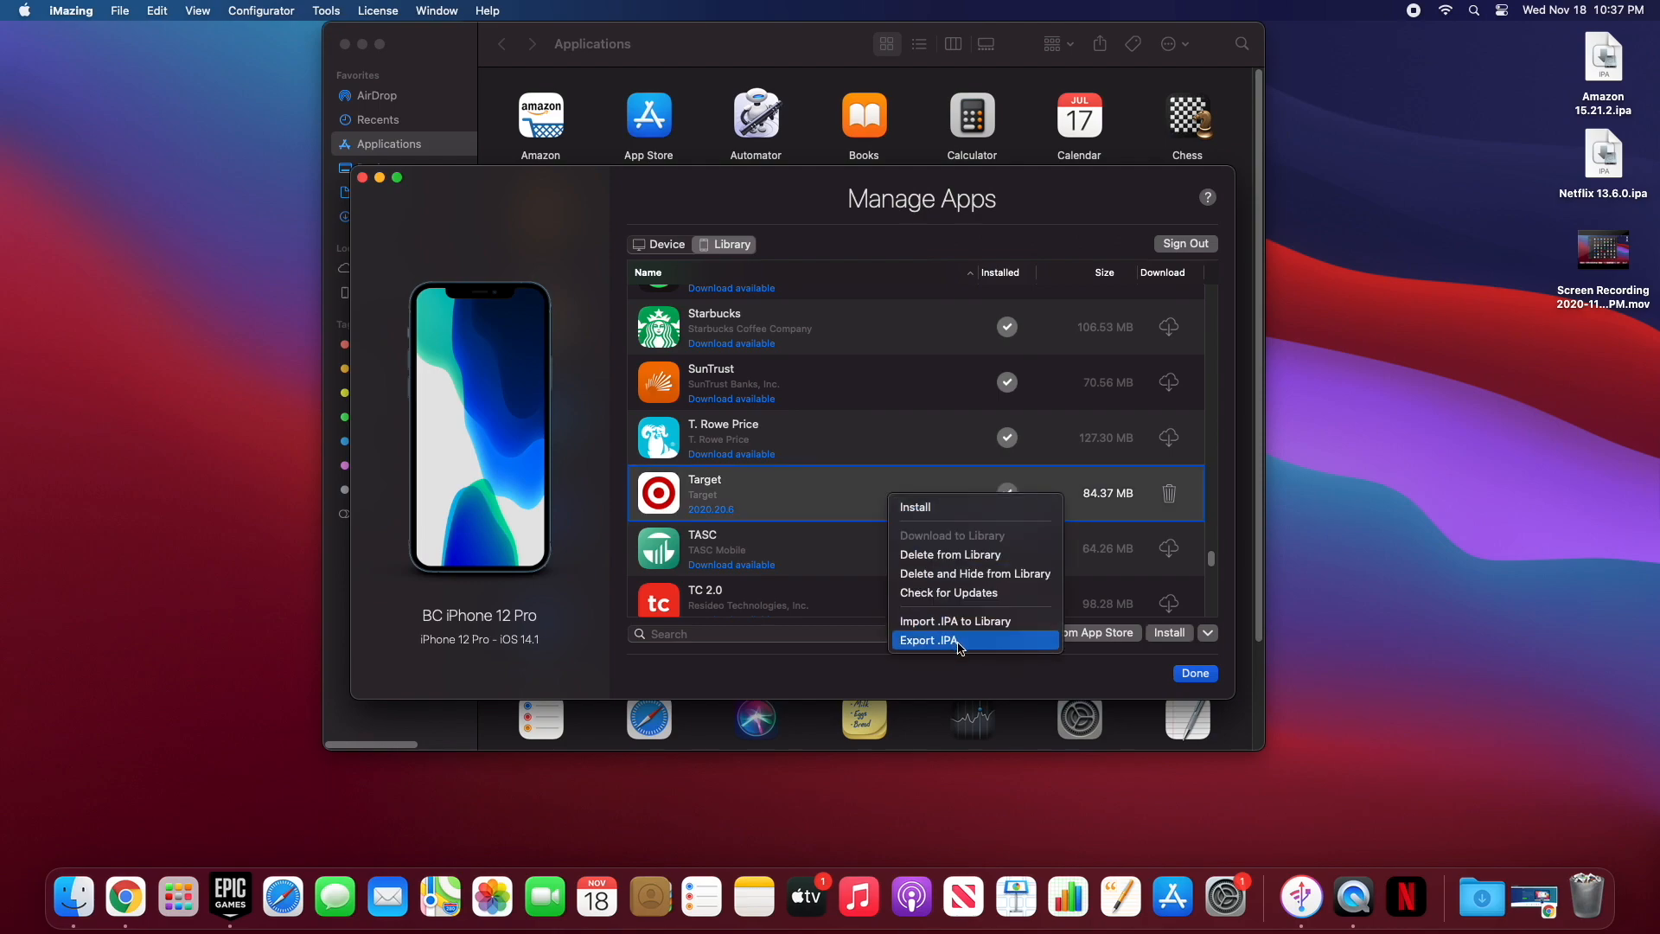
Step: Export Target 2020.20.0 as an .ipa file saved to the Desktop
left_click(929, 639)
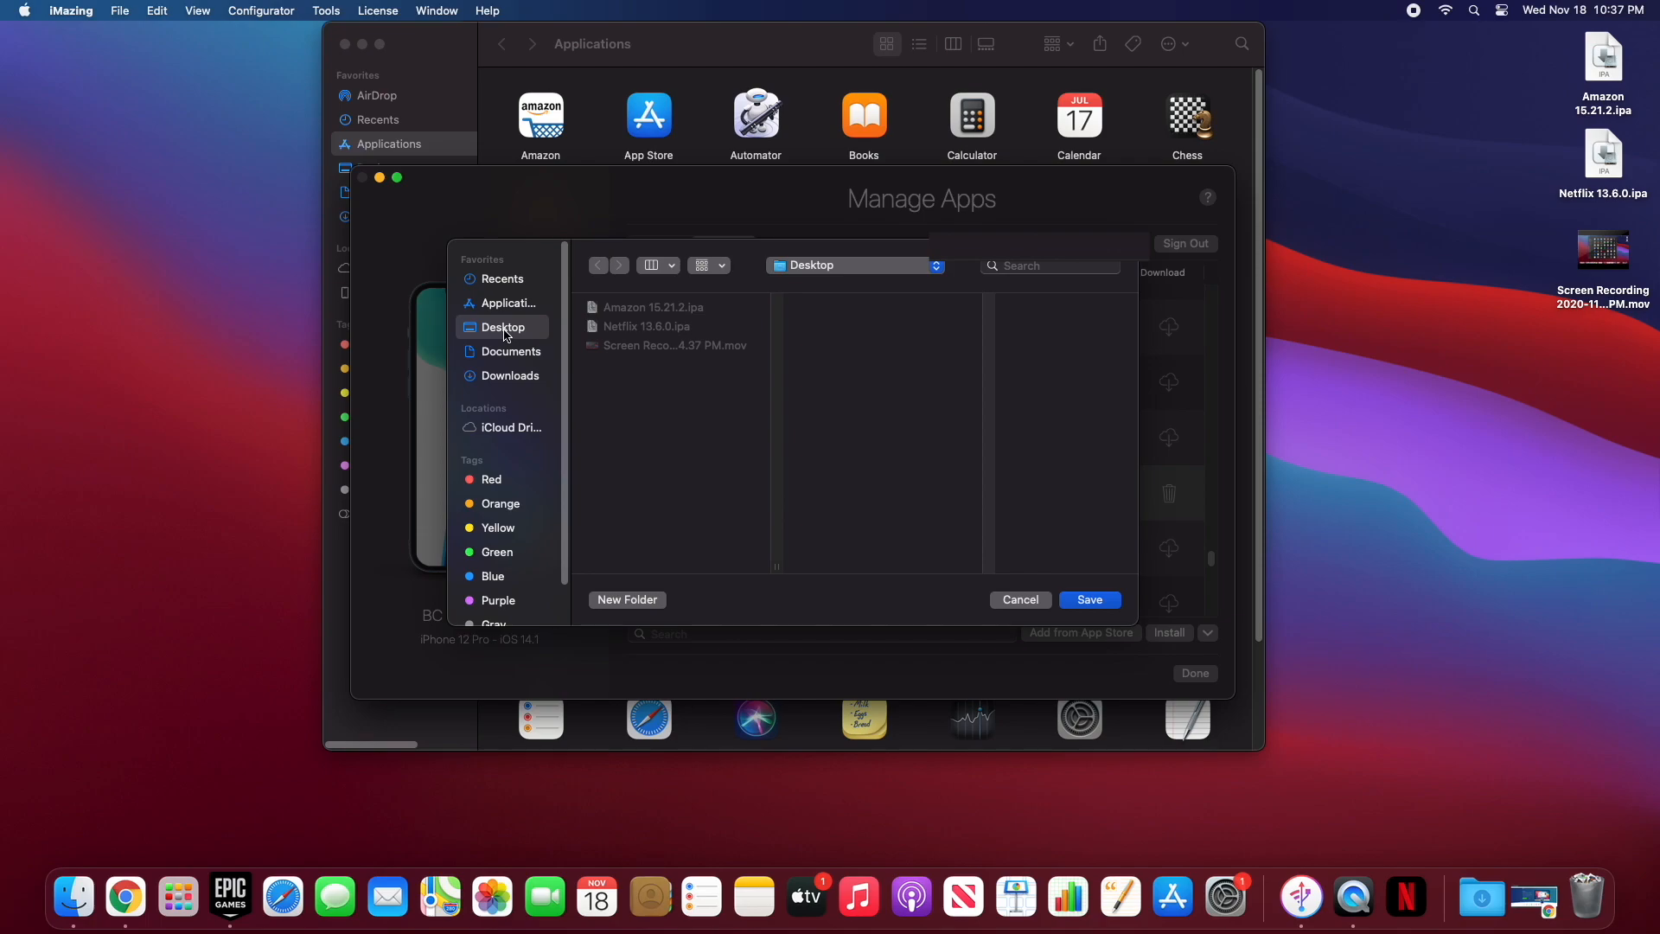
left_click(1089, 599)
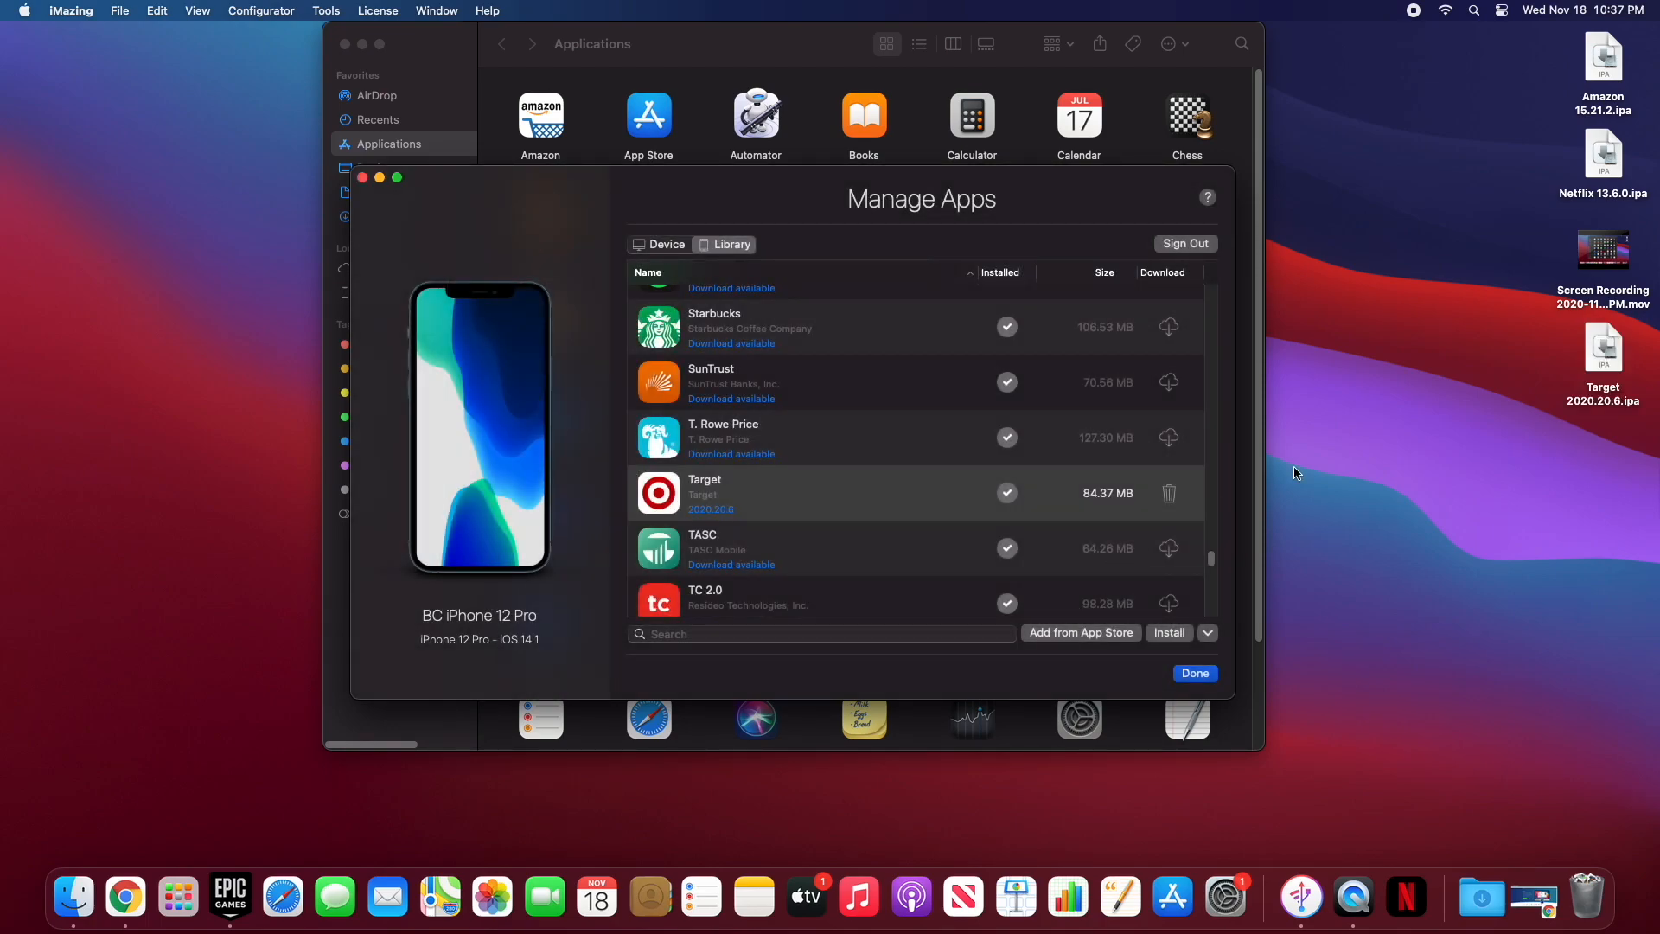
mouse_move(1608, 348)
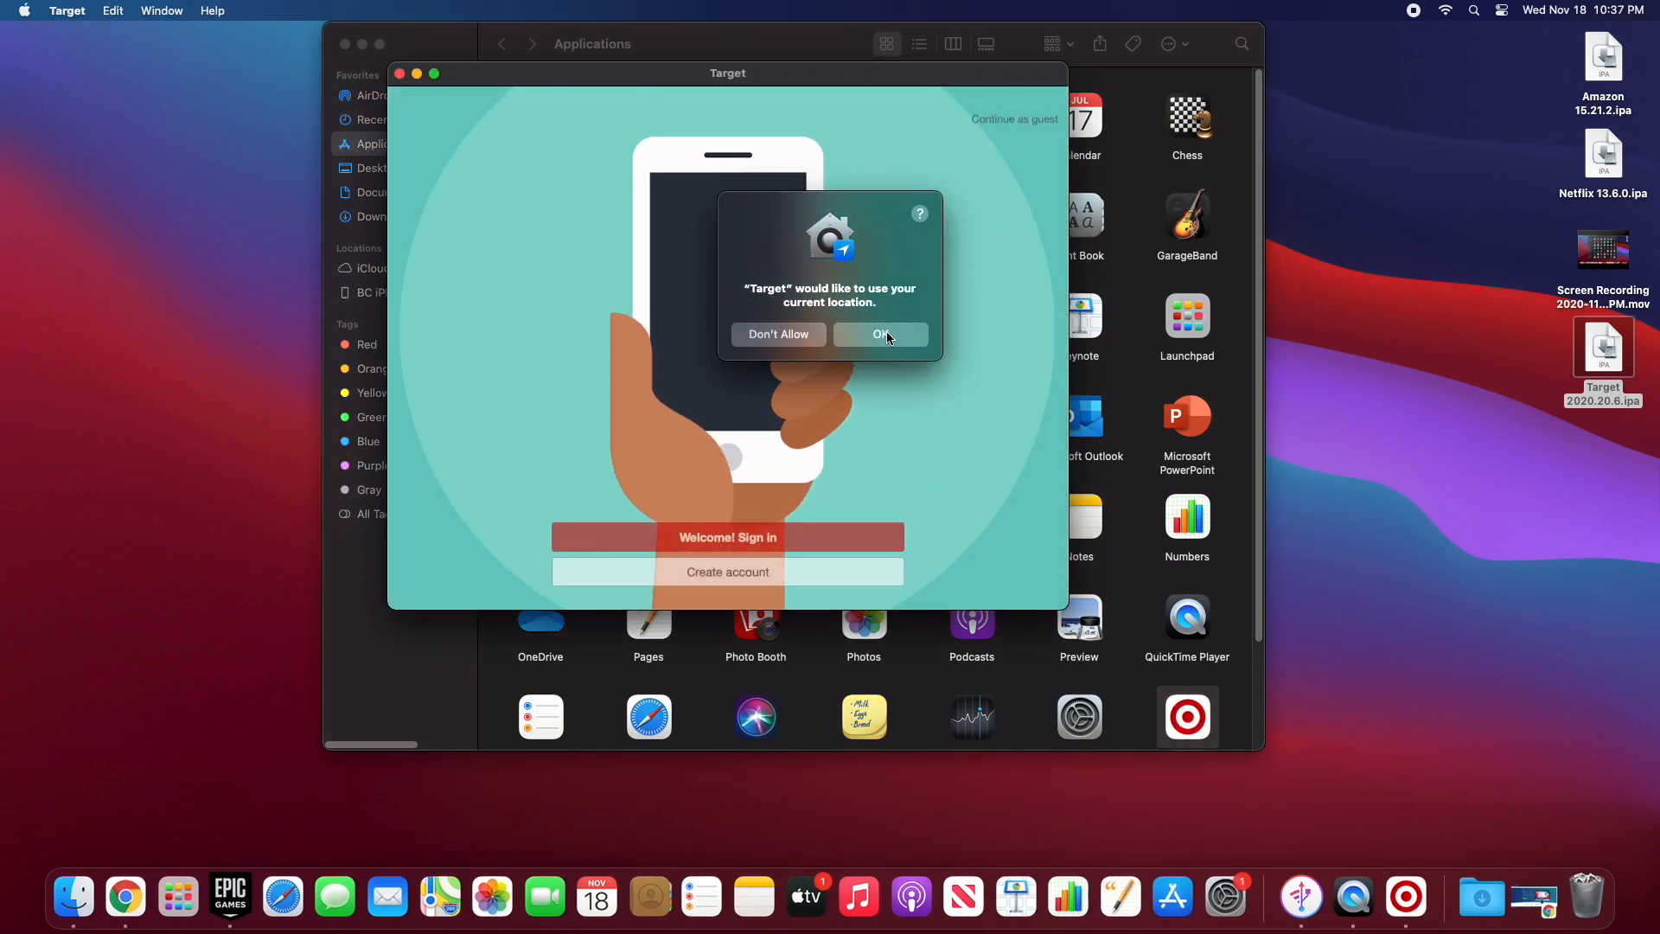
Step: Allow Target location access, then quit the Target app
left_click(880, 333)
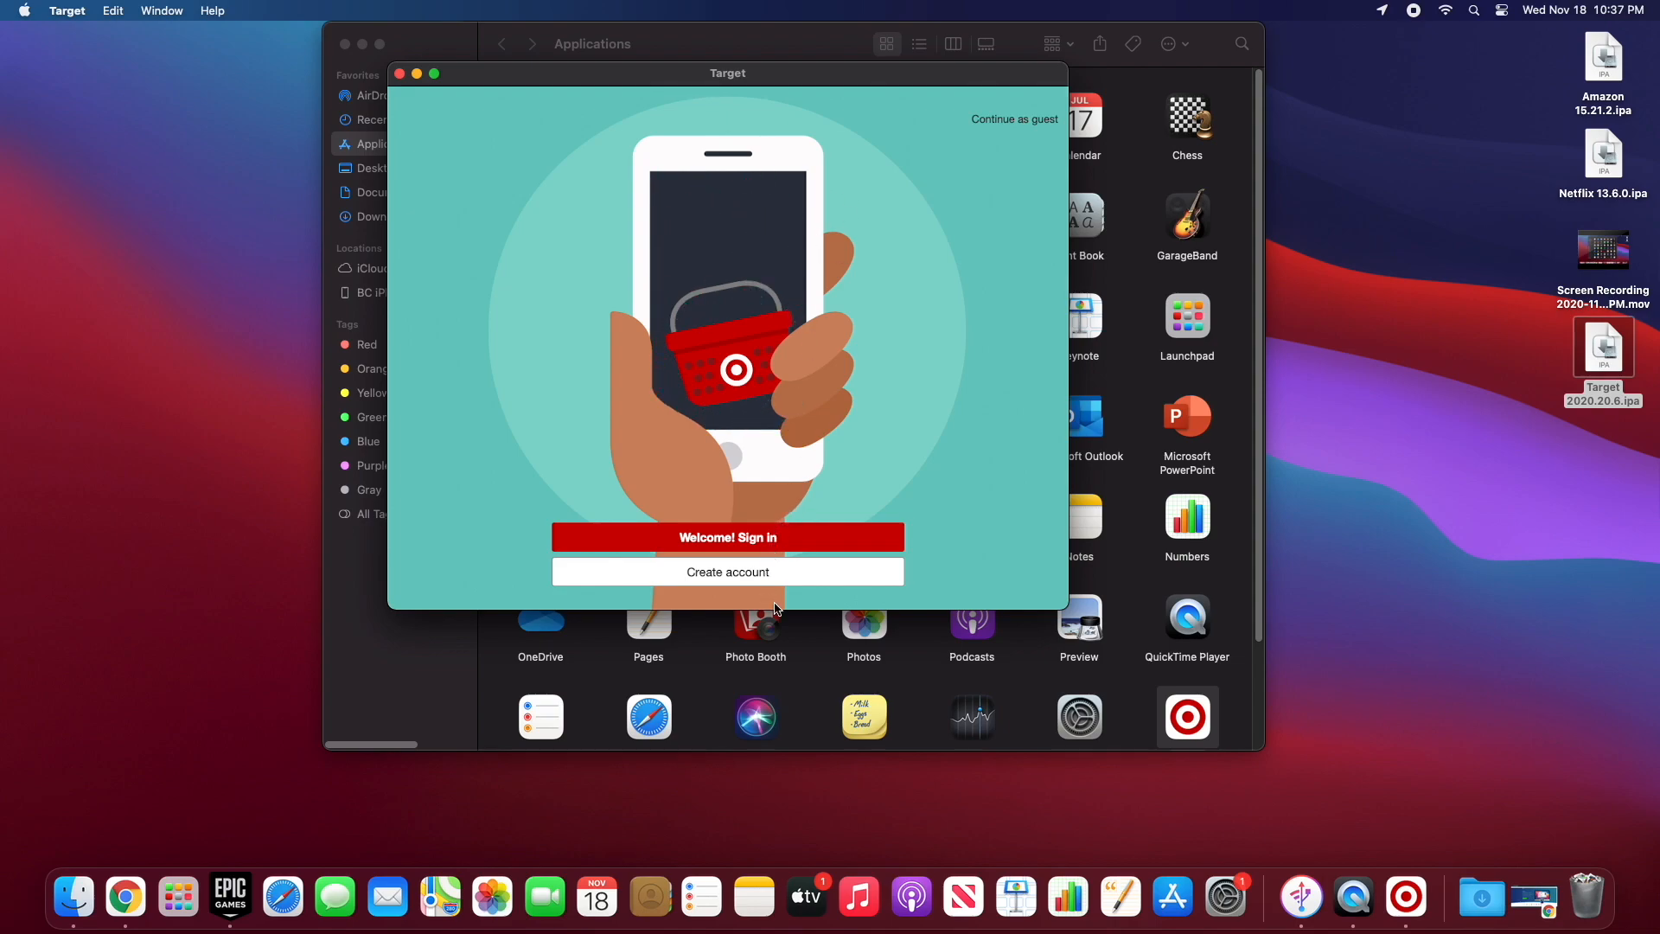
mouse_move(799, 542)
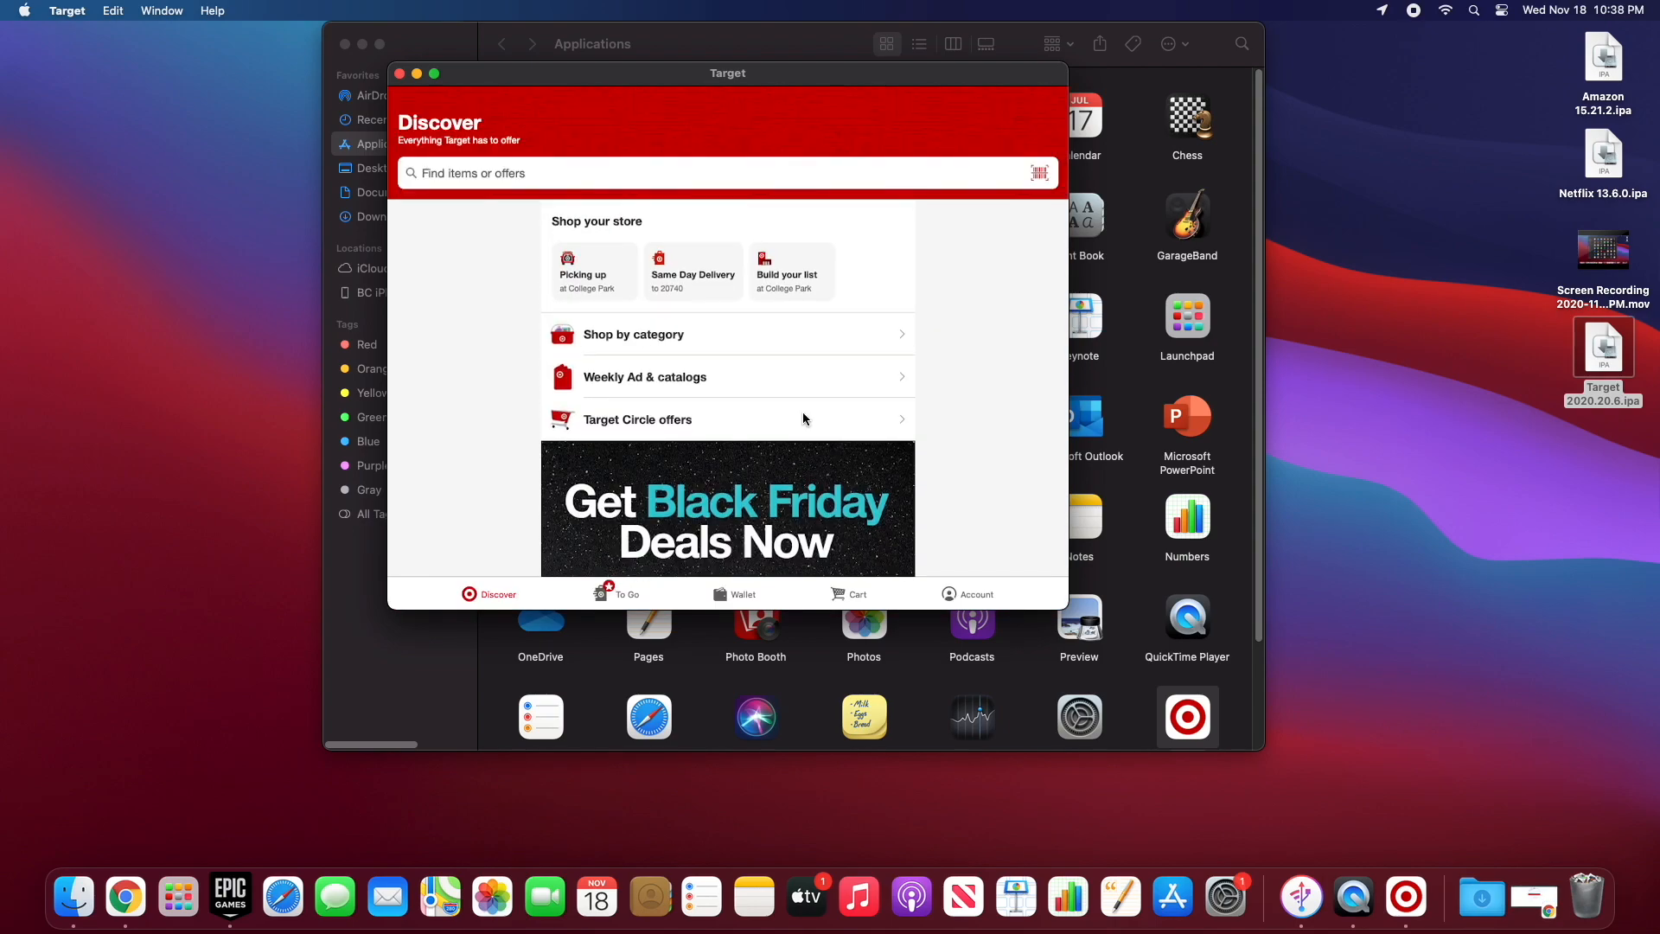
mouse_move(1106, 37)
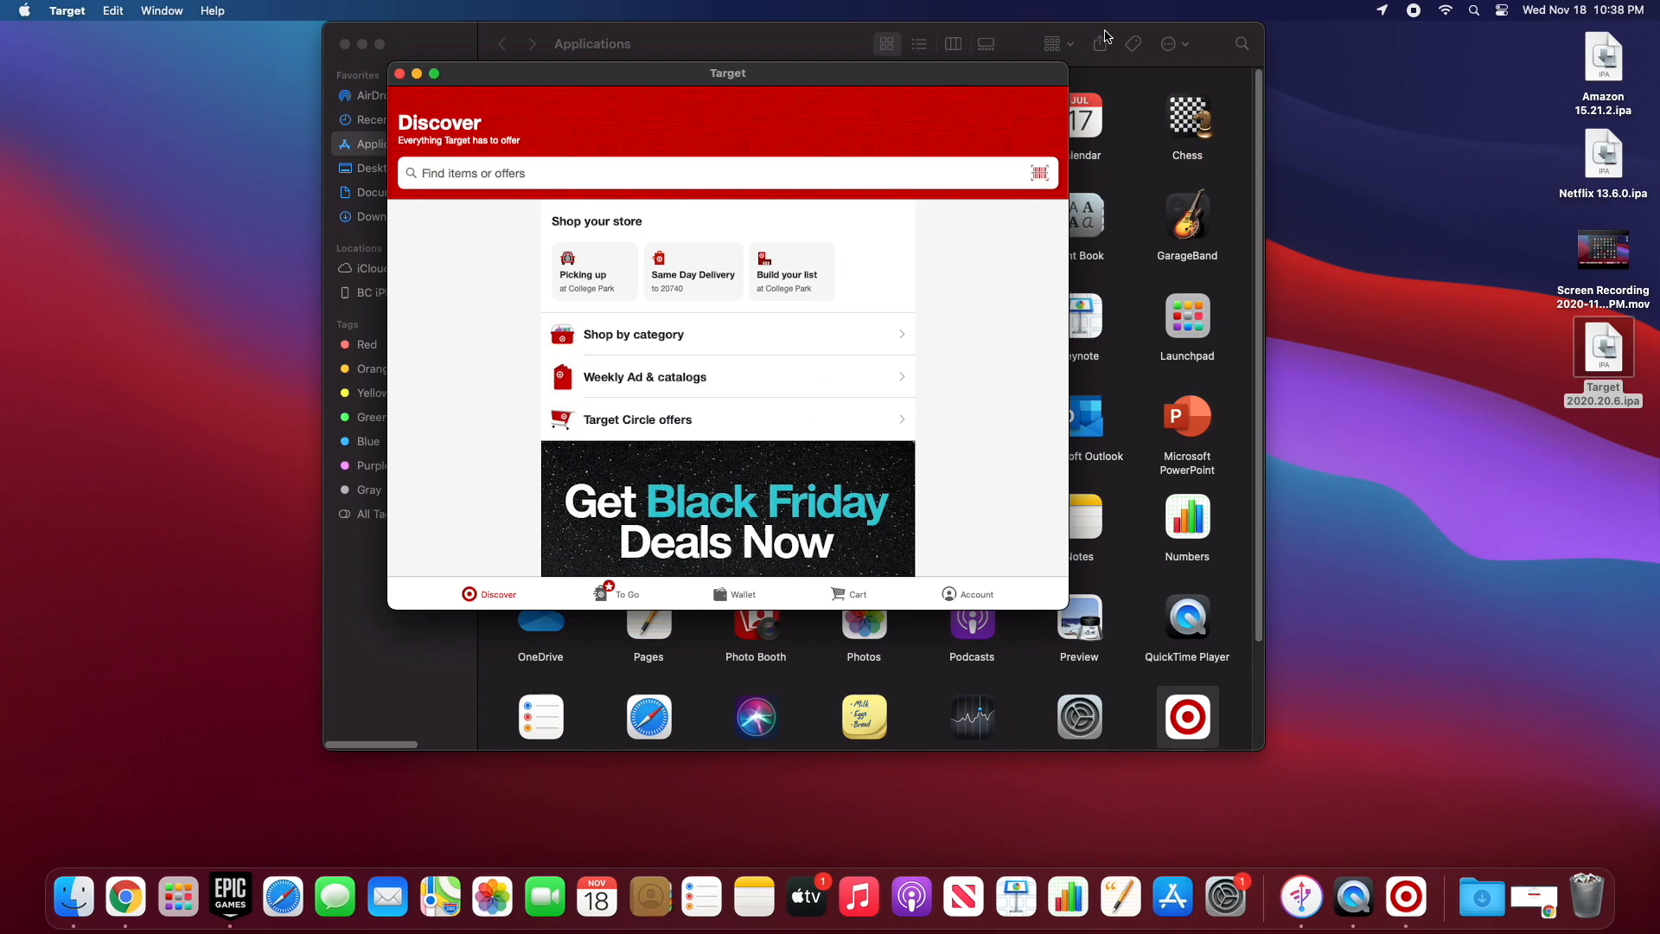
left_click(400, 72)
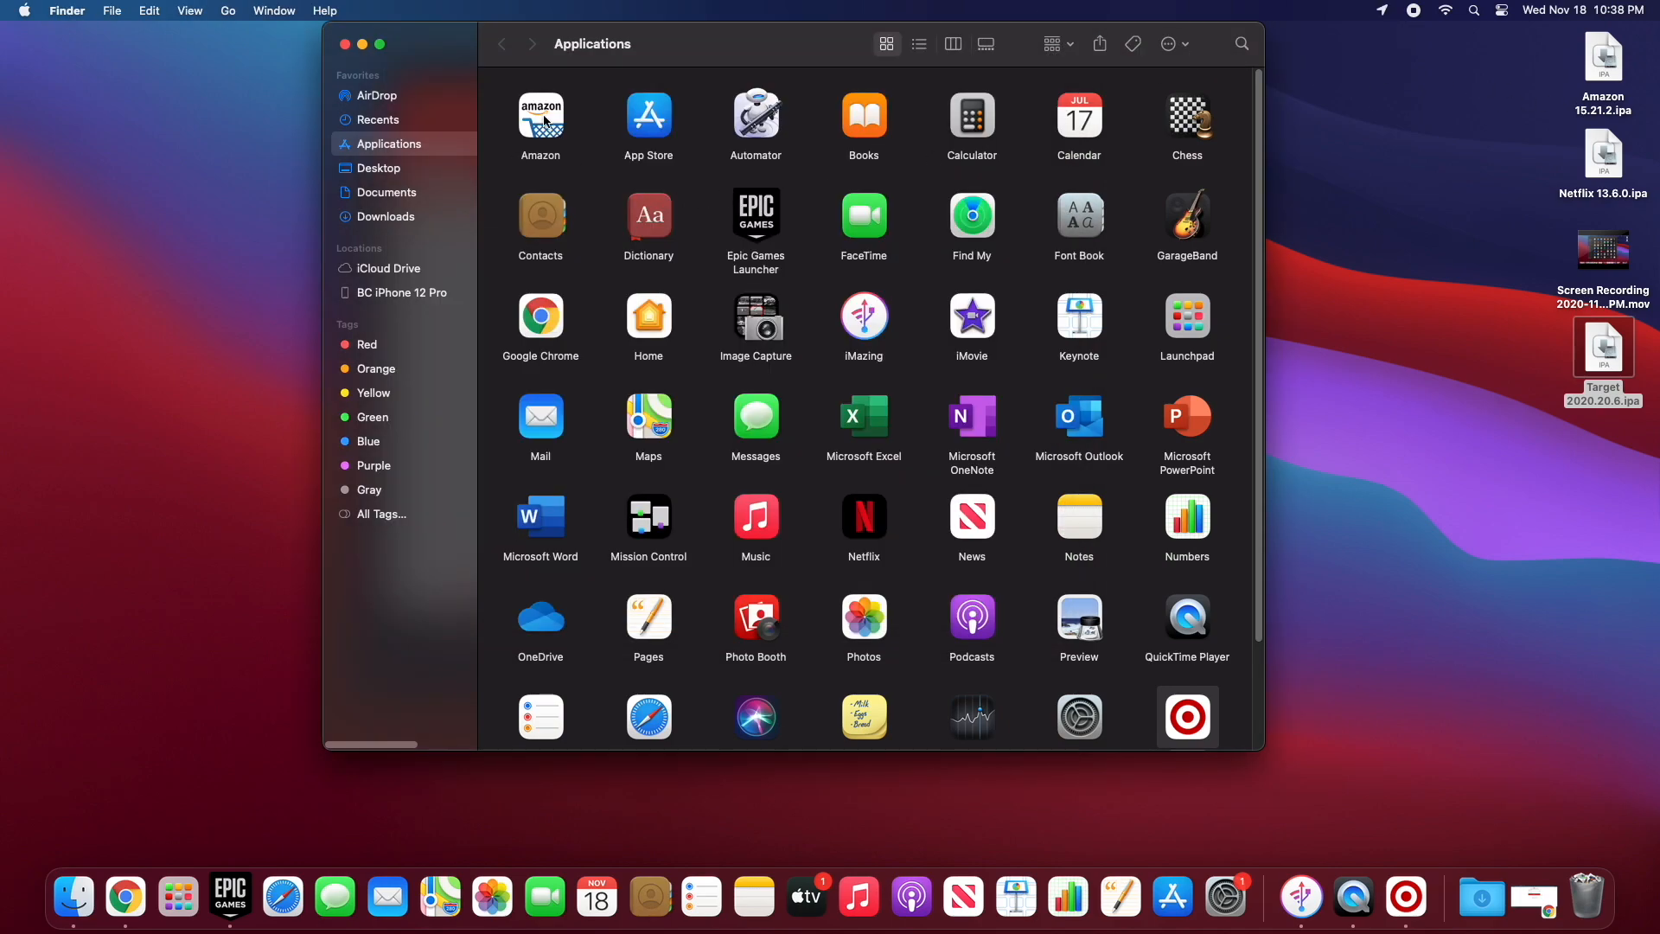
Step: Launch Netflix from Applications and pick a viewer profile to reach the home screen
double_click(539, 117)
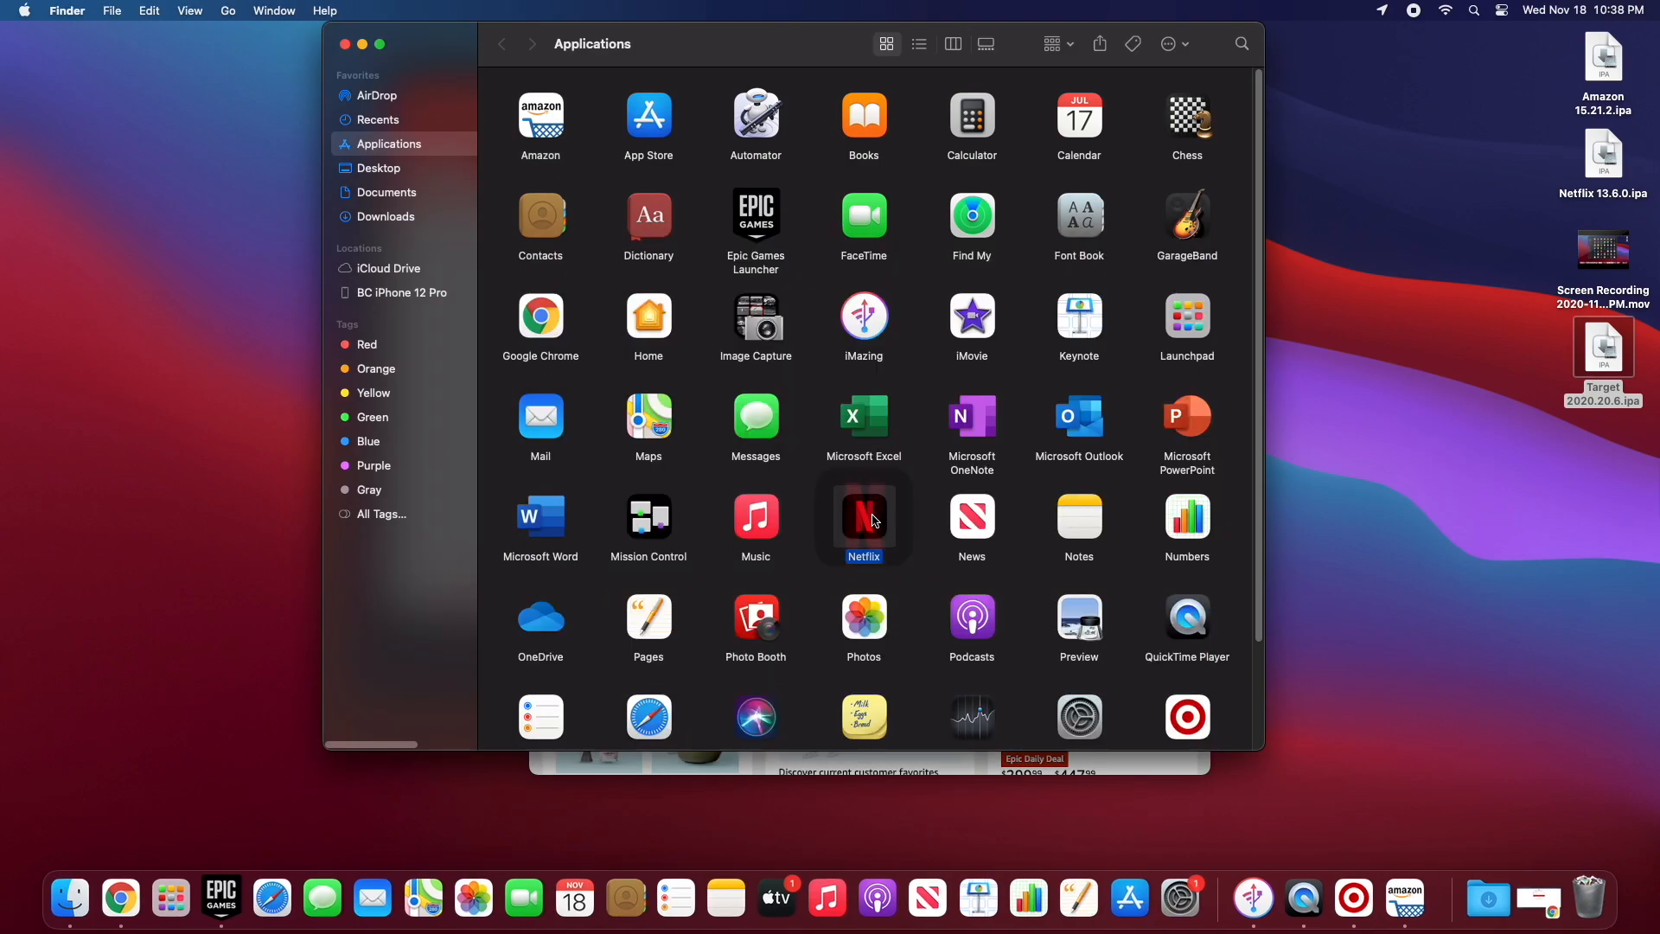
double_click(863, 519)
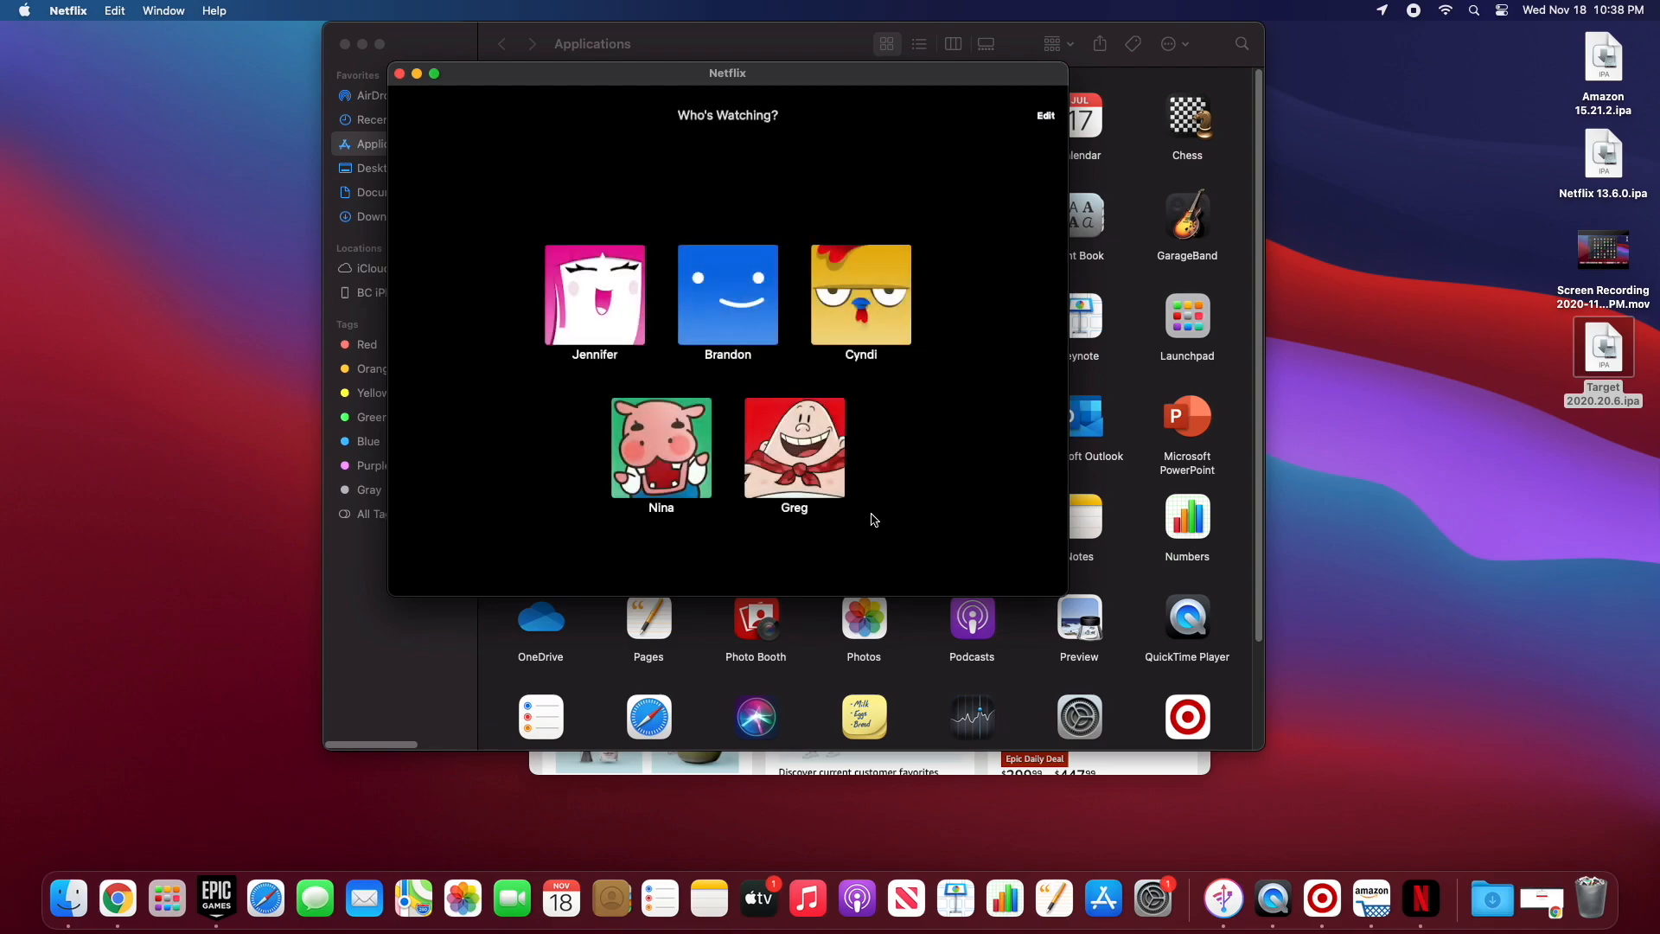
left_click(727, 294)
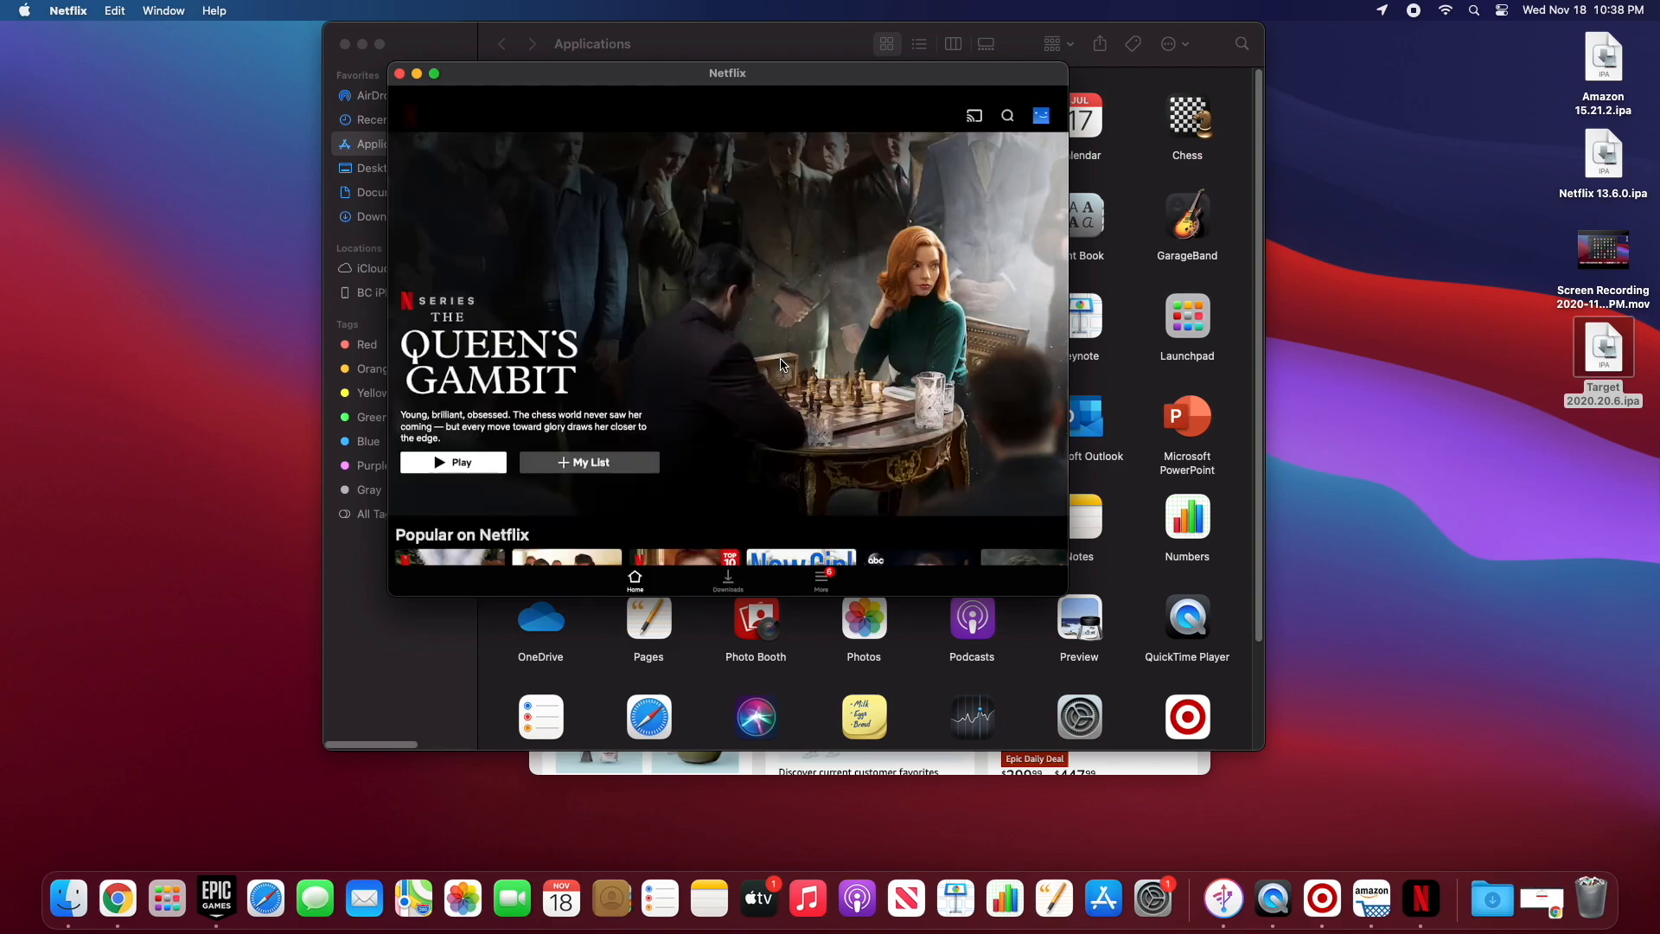